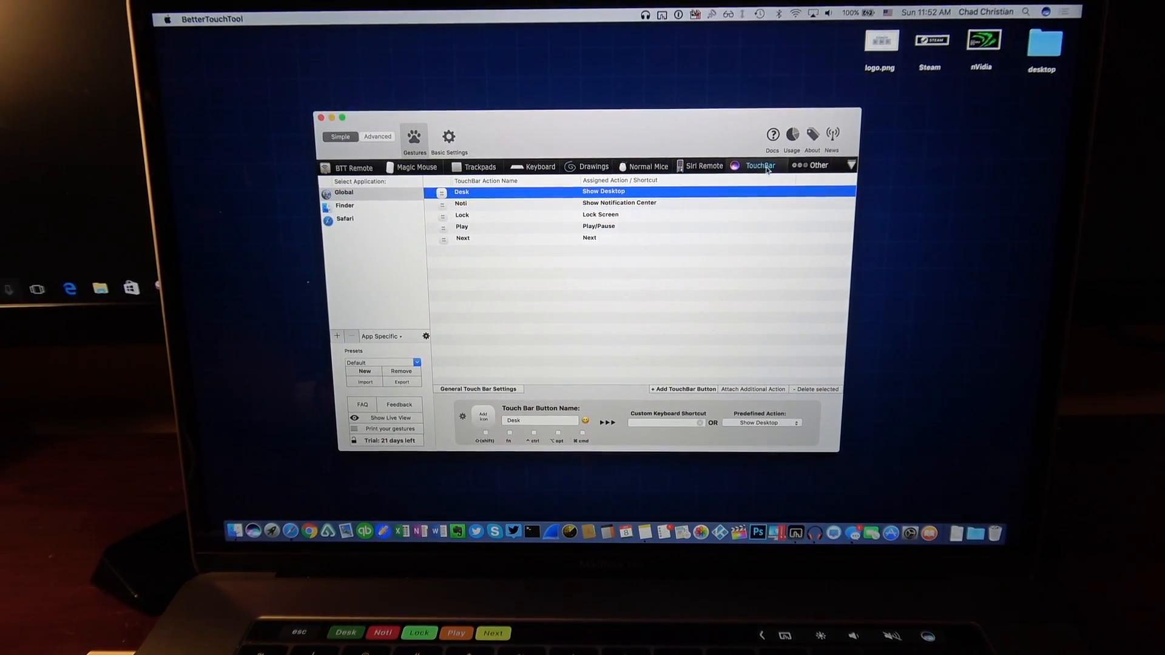
# Browse the mouse and keyboard settings, then return to the Touch Bar button list.
pyautogui.click(648, 166)
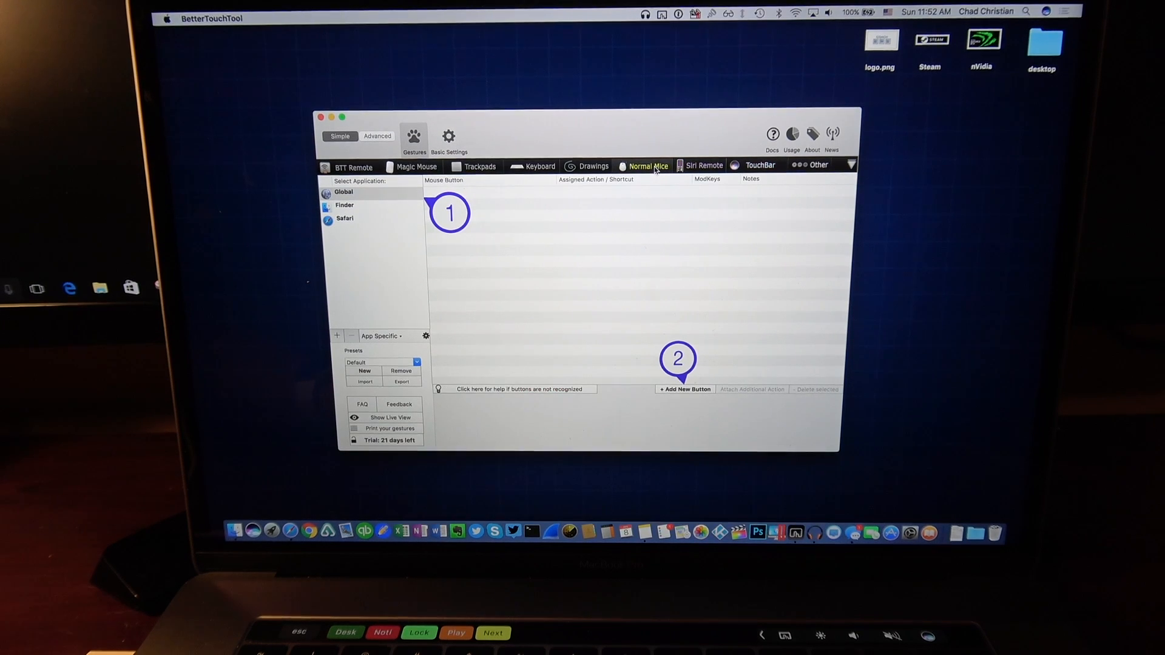
pyautogui.click(536, 166)
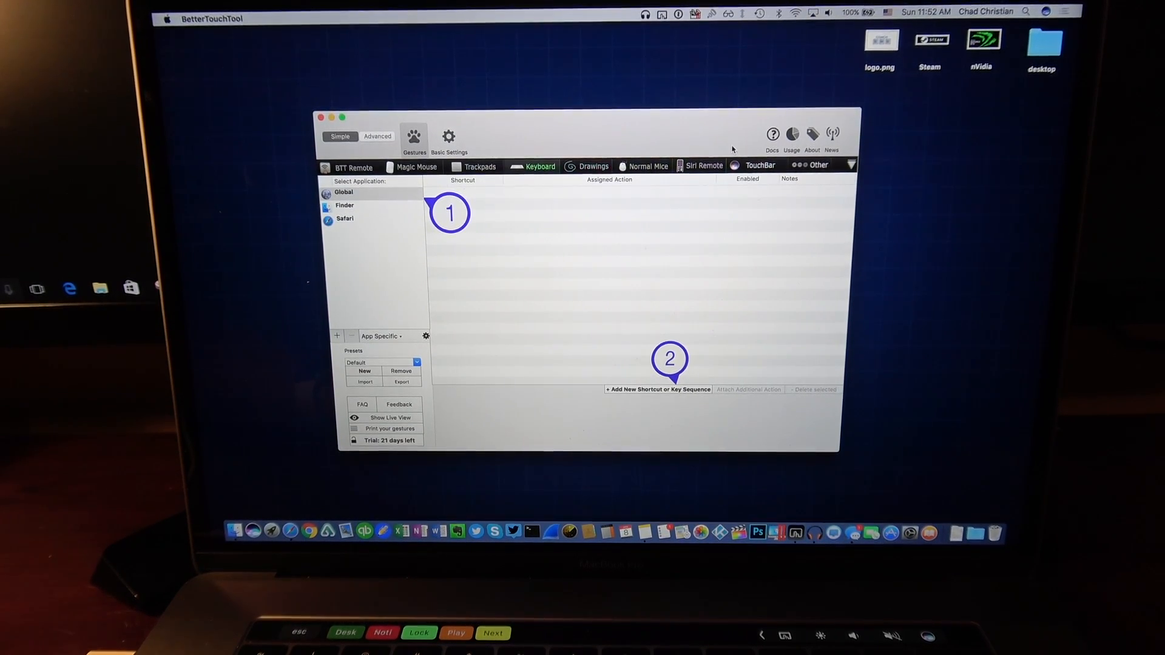
pyautogui.click(759, 165)
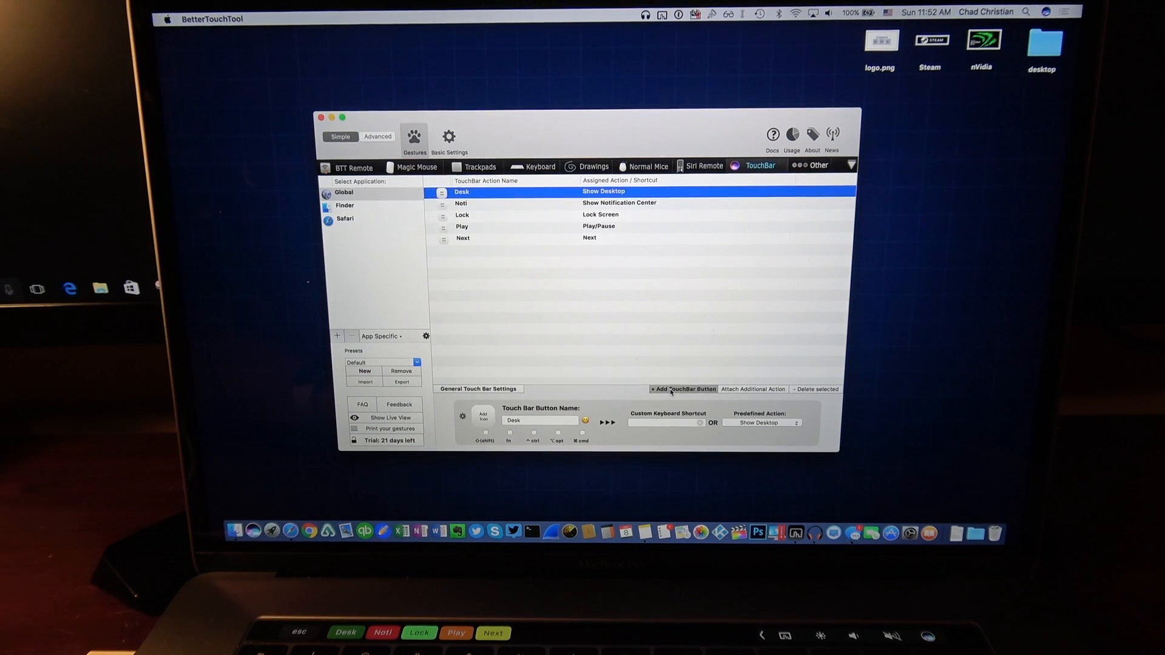
# Add a Touch Bar button named Screen and record the ⌘⇧4 shortcut for it.
pyautogui.click(683, 388)
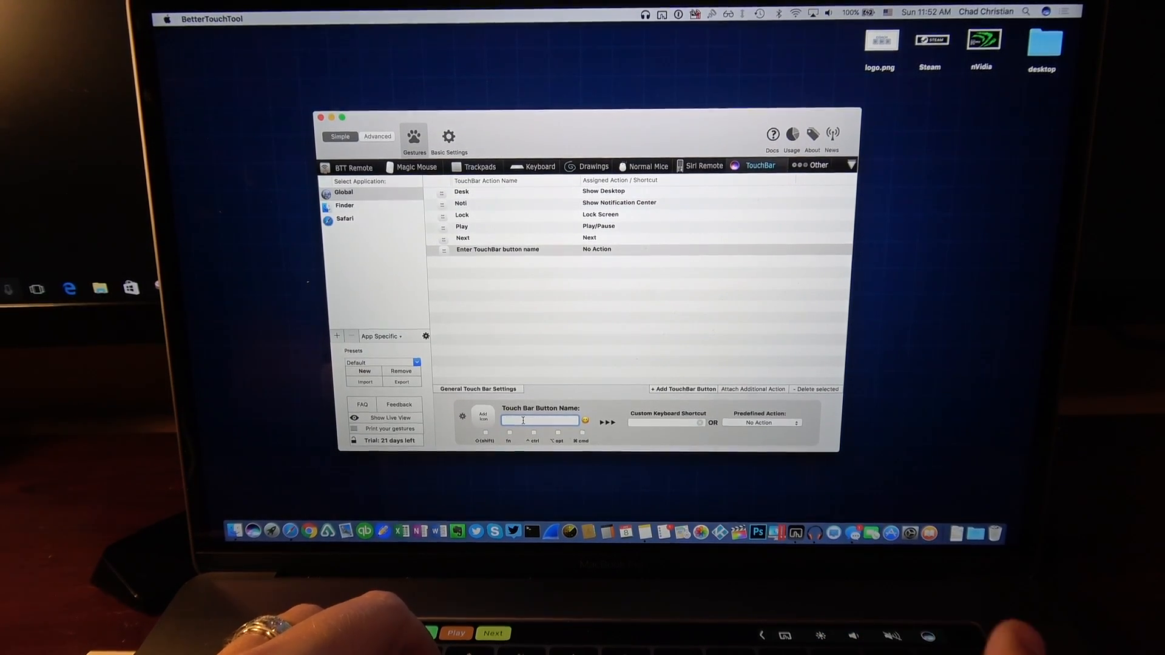
pyautogui.write('Screen')
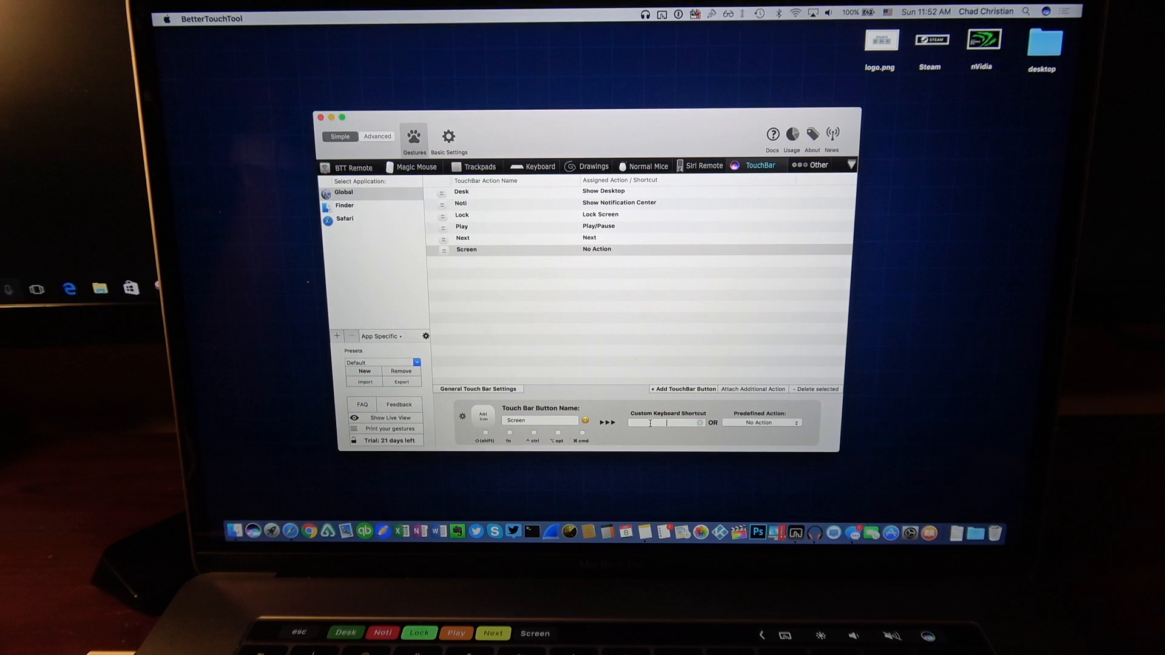
pyautogui.click(665, 422)
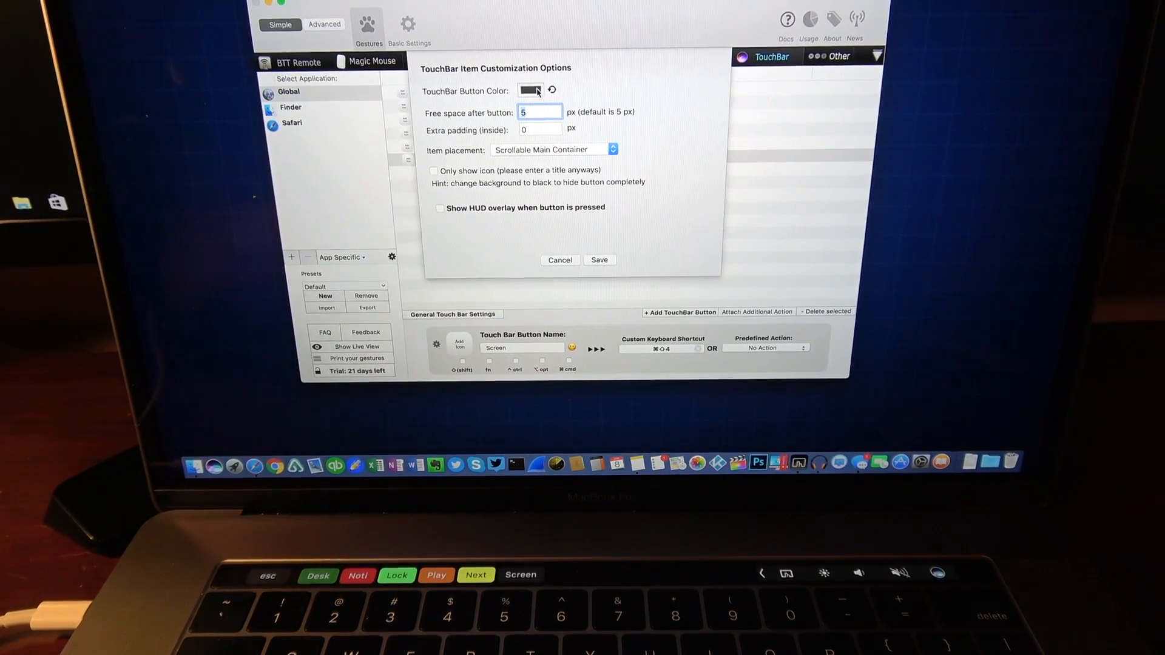
# Colour the Screen button blue using the colour picker's Spectrum view.
pyautogui.click(529, 91)
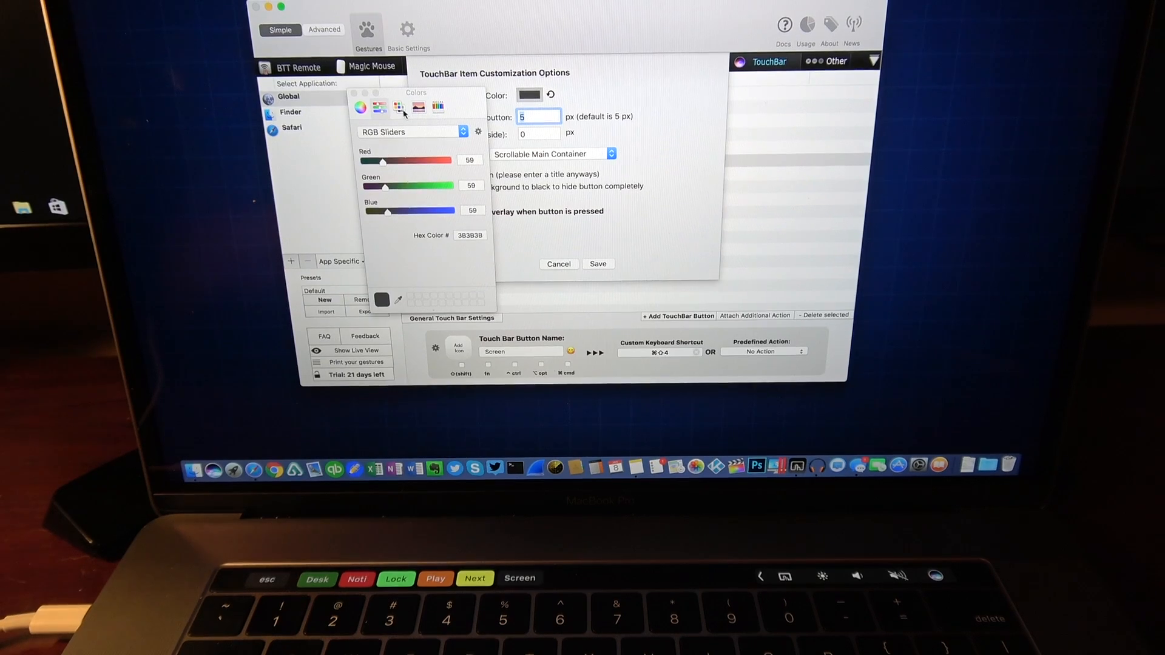
pyautogui.click(360, 109)
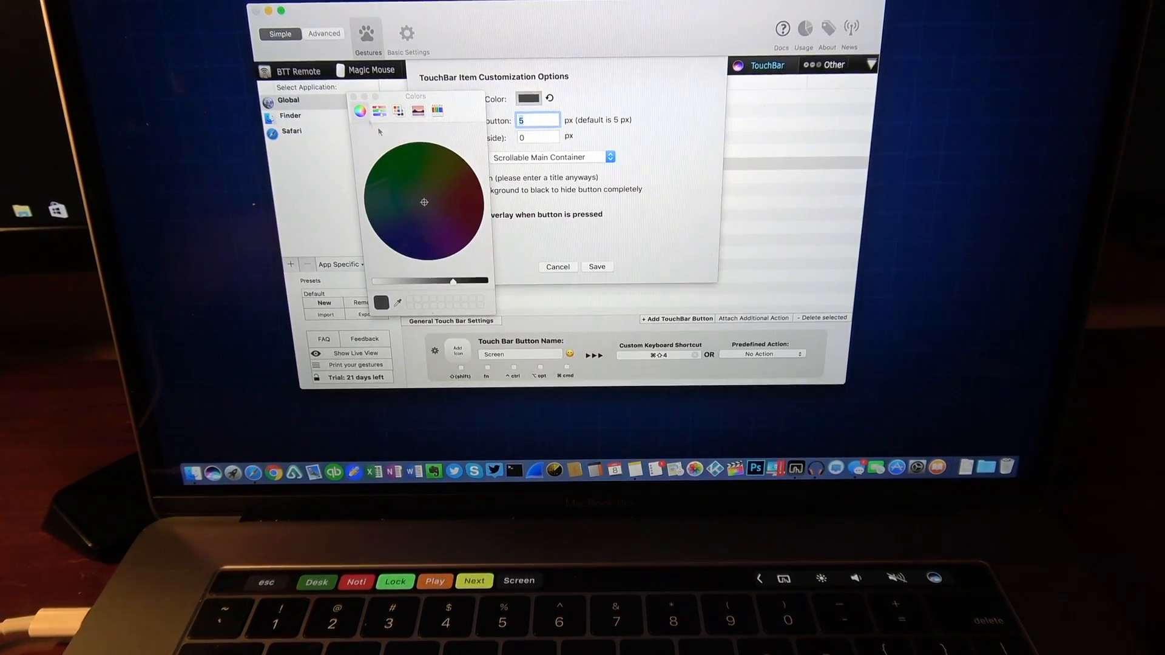
pyautogui.click(398, 111)
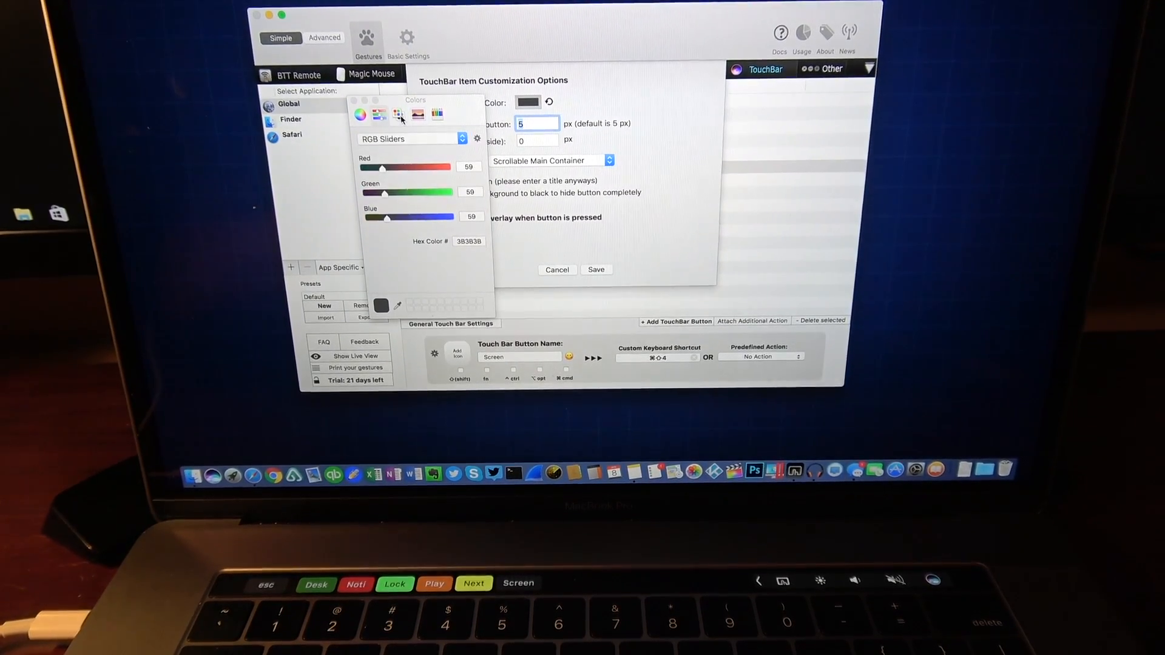
pyautogui.click(437, 115)
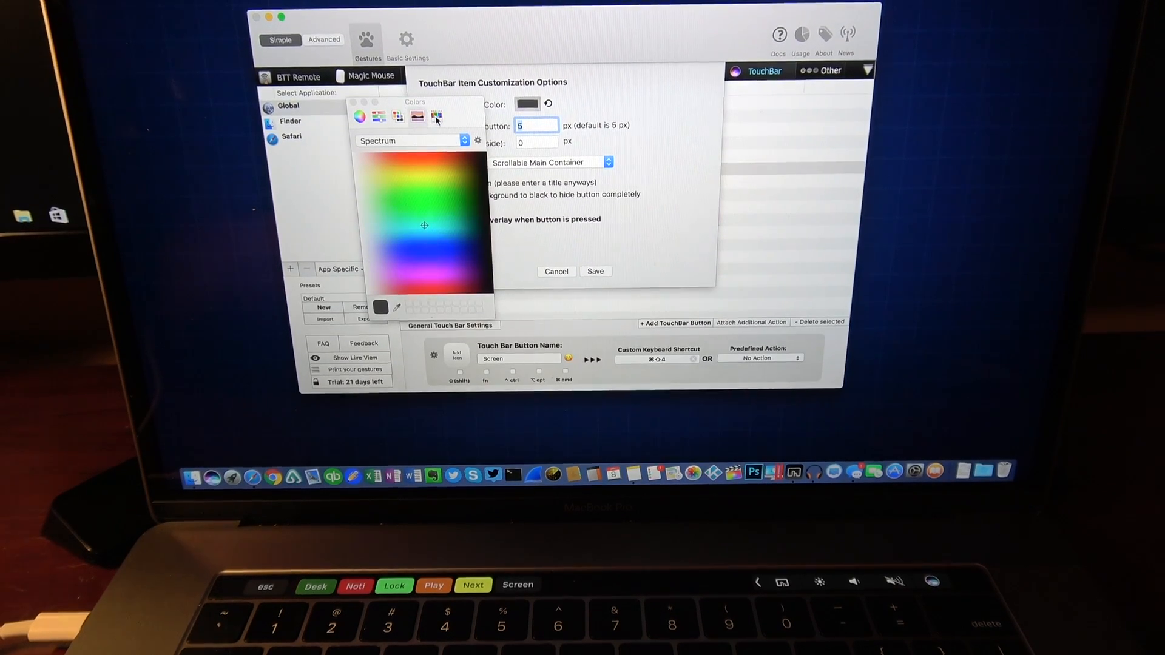
pyautogui.click(437, 116)
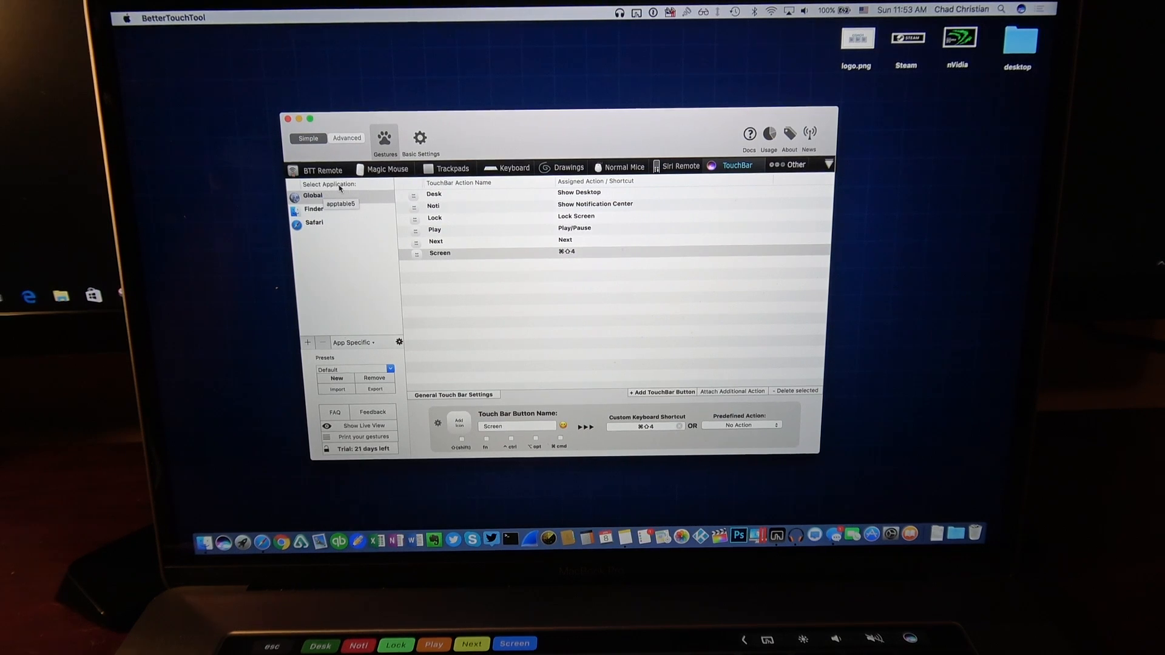
pyautogui.moveTo(329, 225)
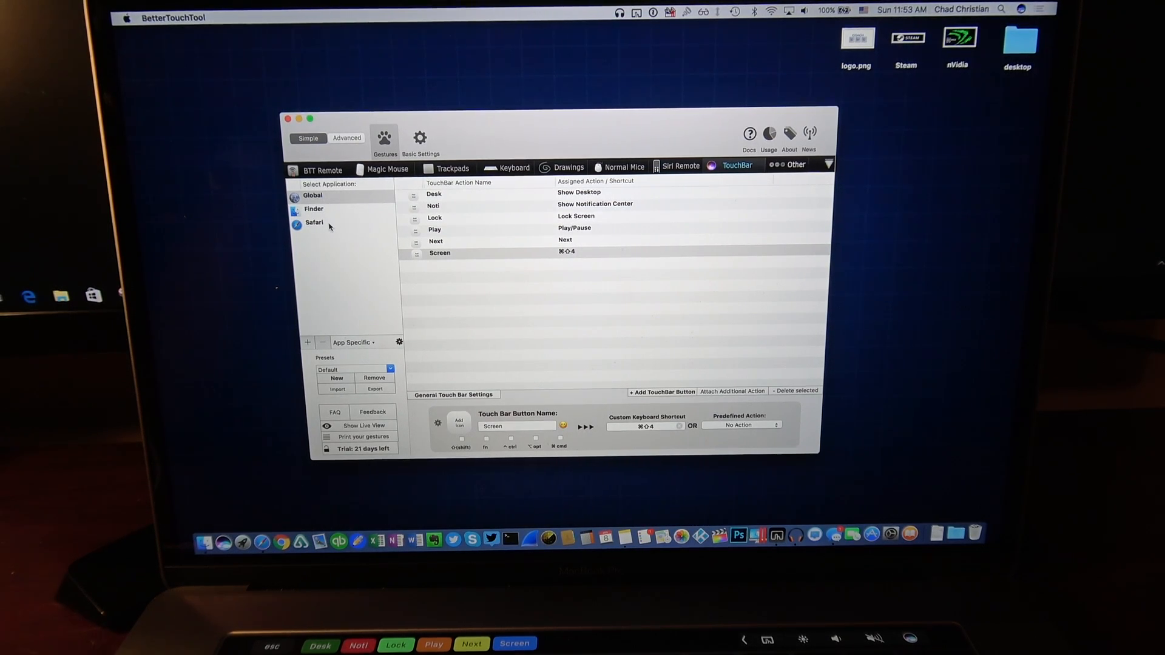
# Select Safari's new unnamed Touch Bar button and name it Youtube.
pyautogui.click(314, 223)
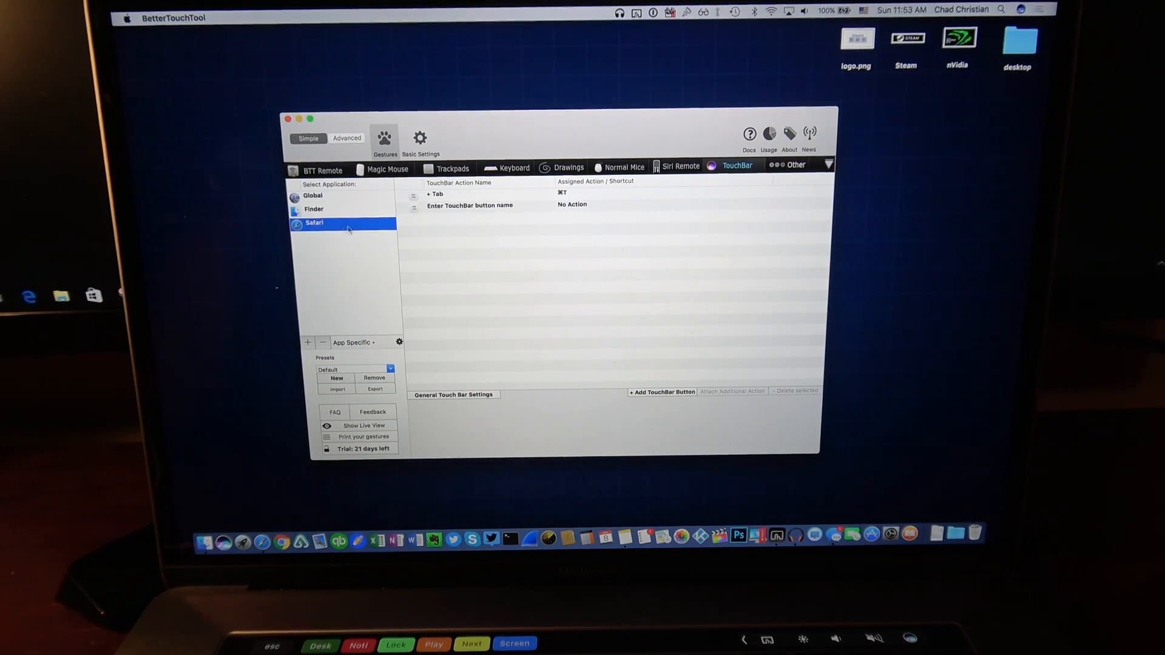
pyautogui.click(469, 205)
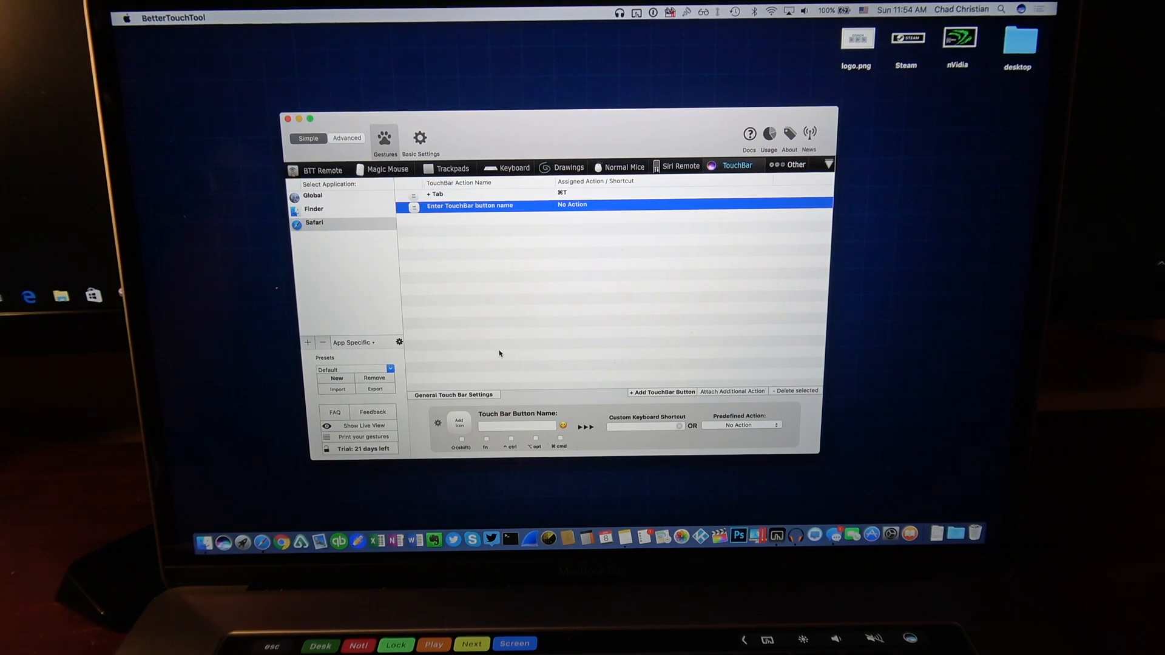
pyautogui.click(516, 426)
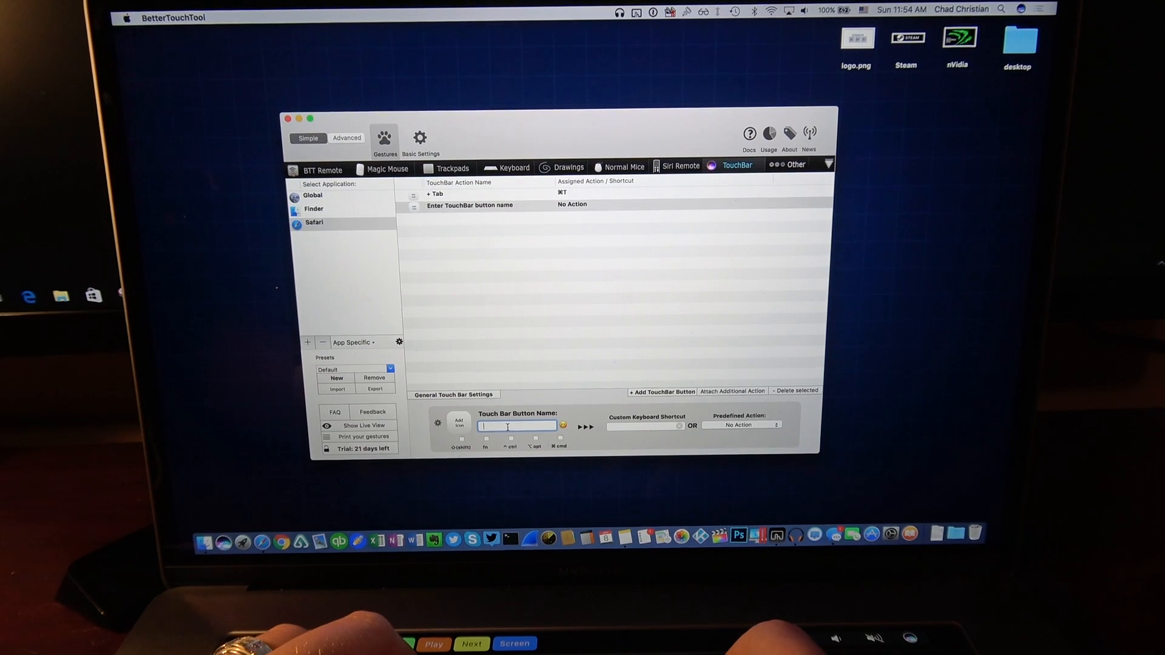
pyautogui.write('You')
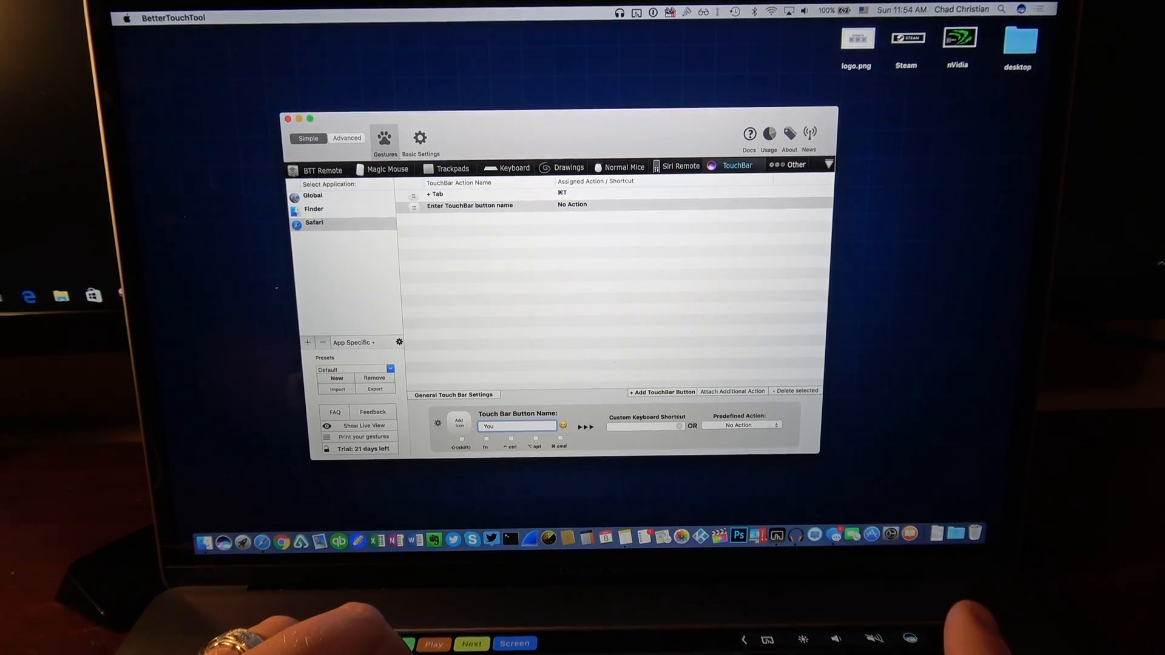
pyautogui.write('Yotube')
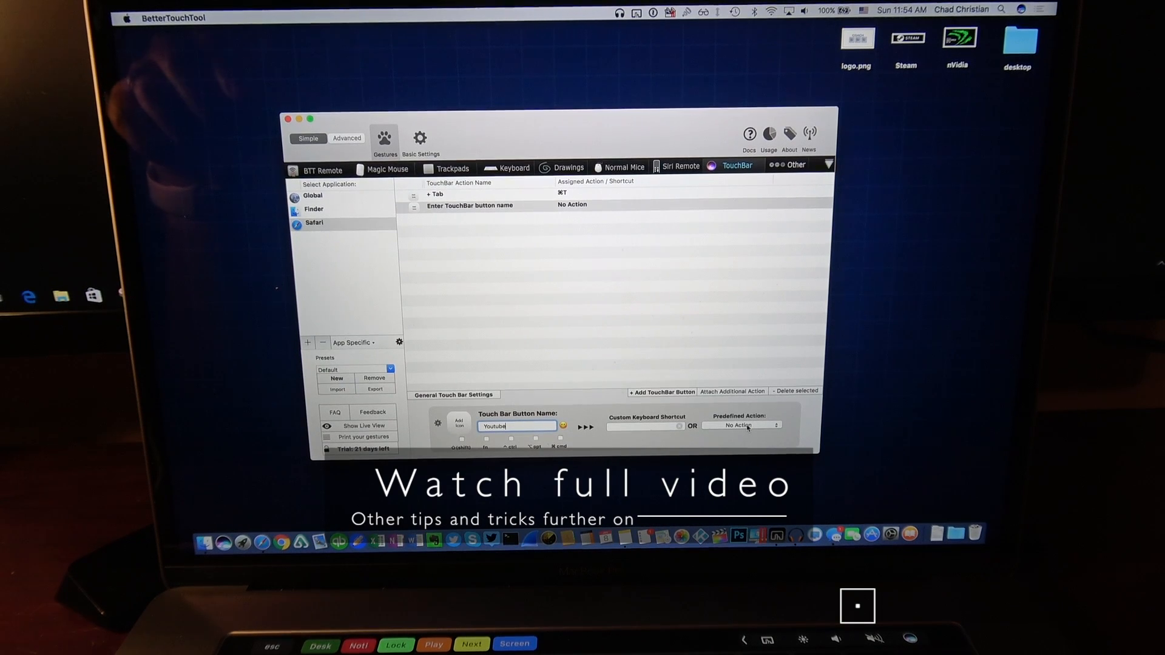
# Assign the Utility Actions > Open URL action to the Youtube button.
pyautogui.click(741, 425)
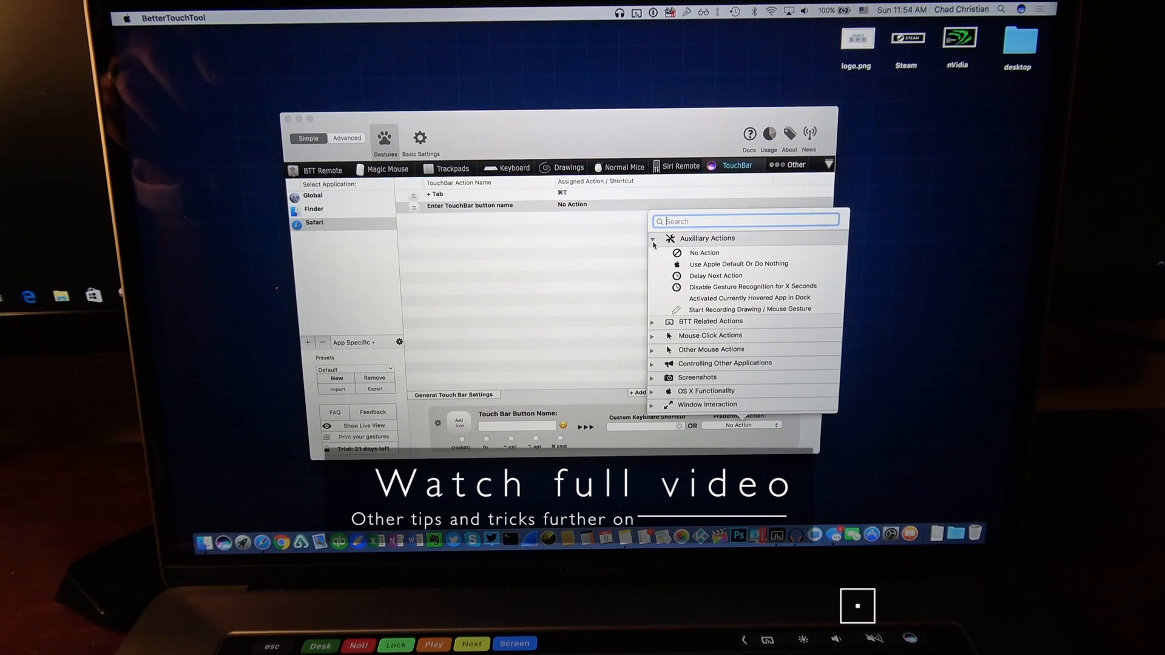
pyautogui.click(651, 253)
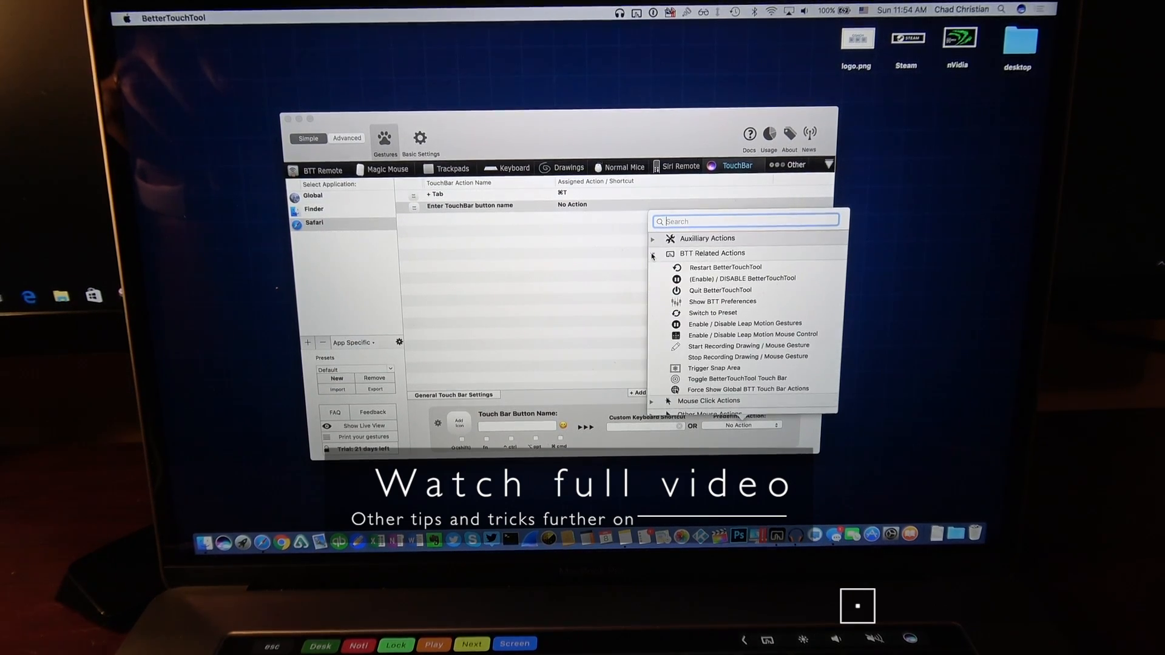
pyautogui.click(652, 252)
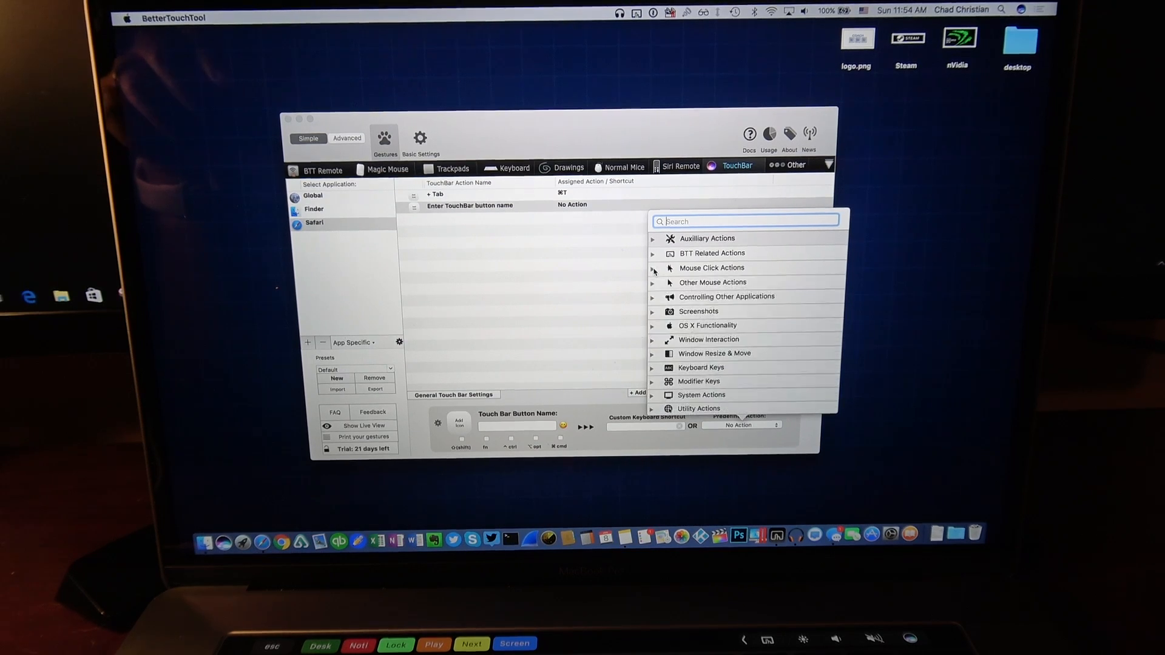
pyautogui.click(652, 284)
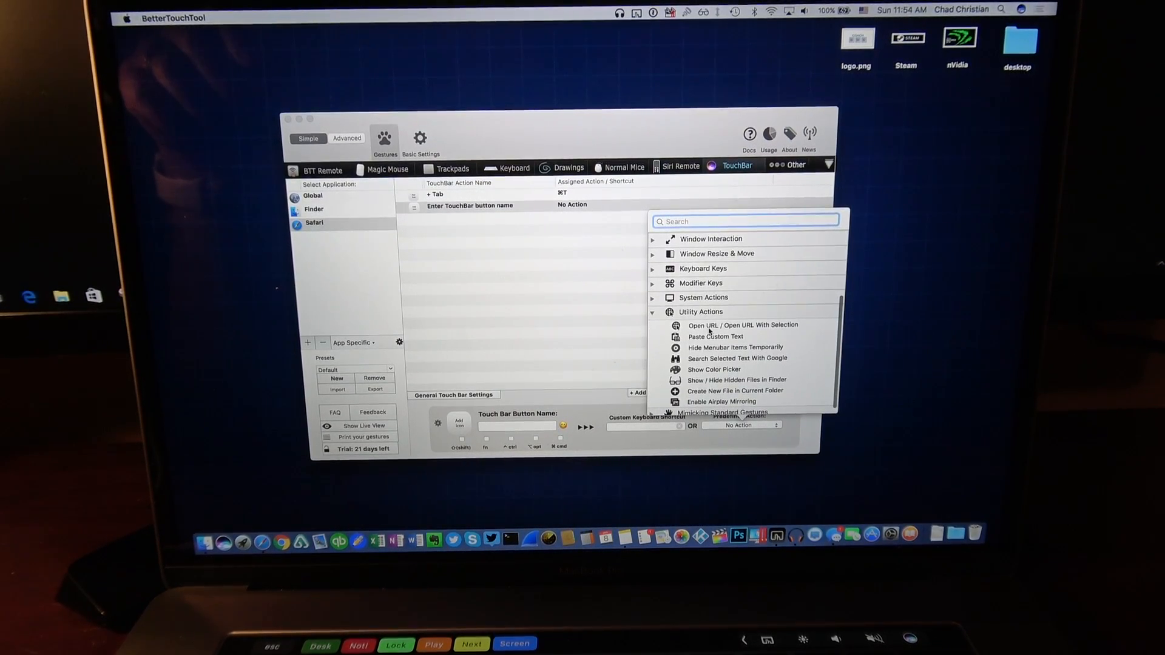
pyautogui.click(742, 324)
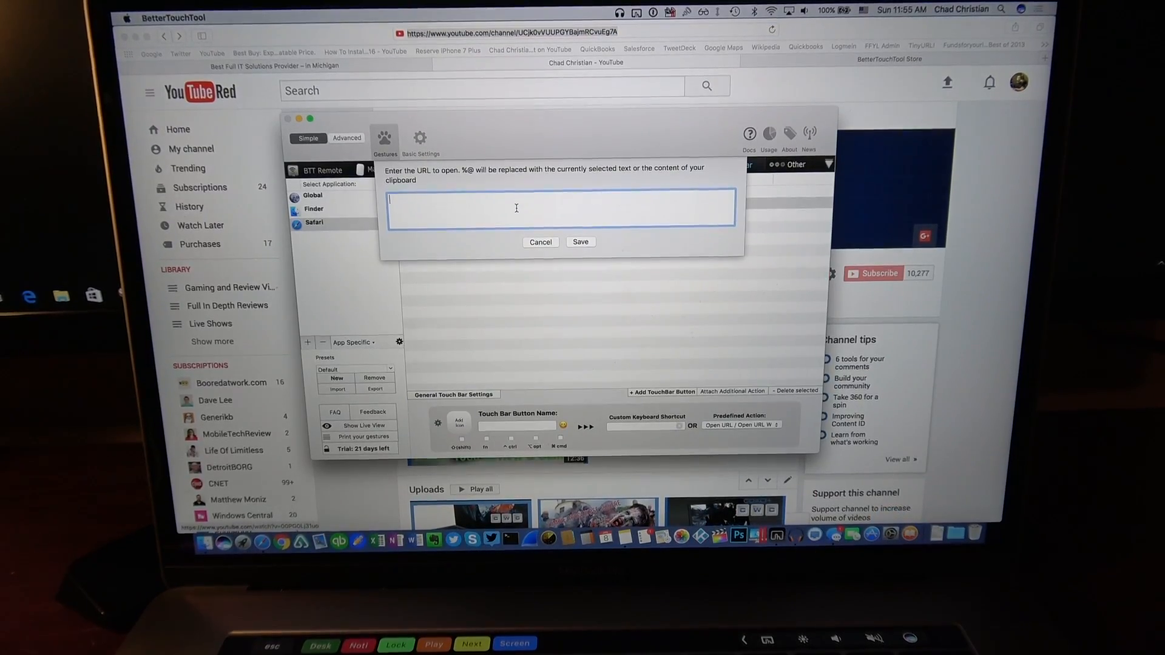
pyautogui.write('https://www.youtube.com/channel/UCjk0vVUUPGYBajmRCvuEg7A')
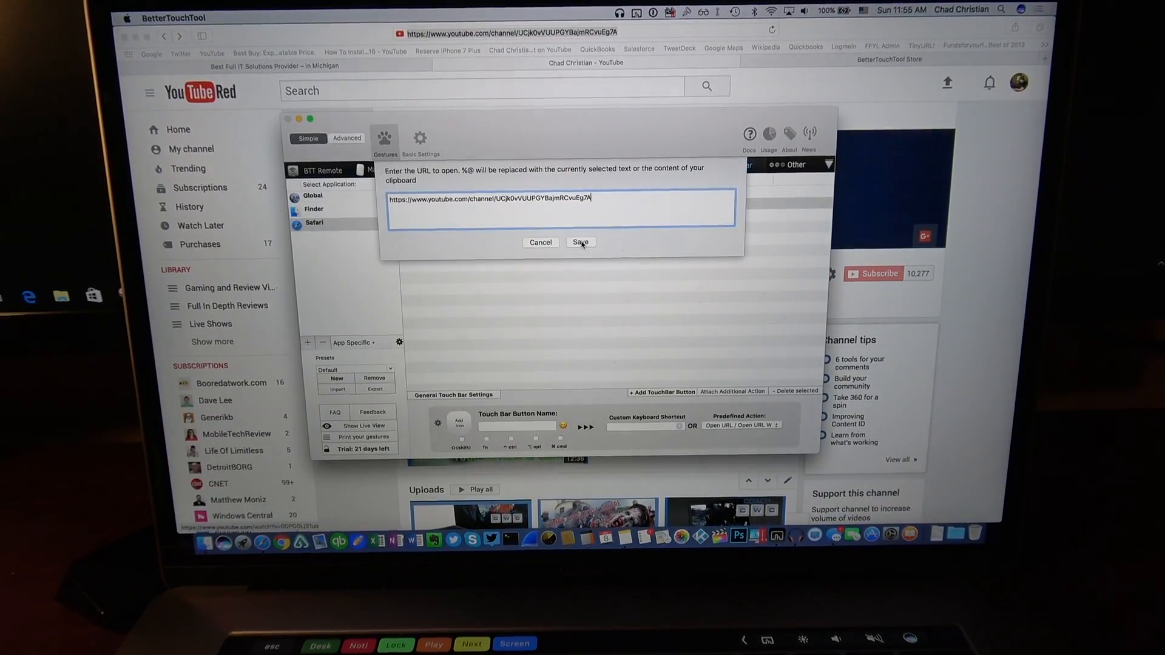
pyautogui.click(580, 242)
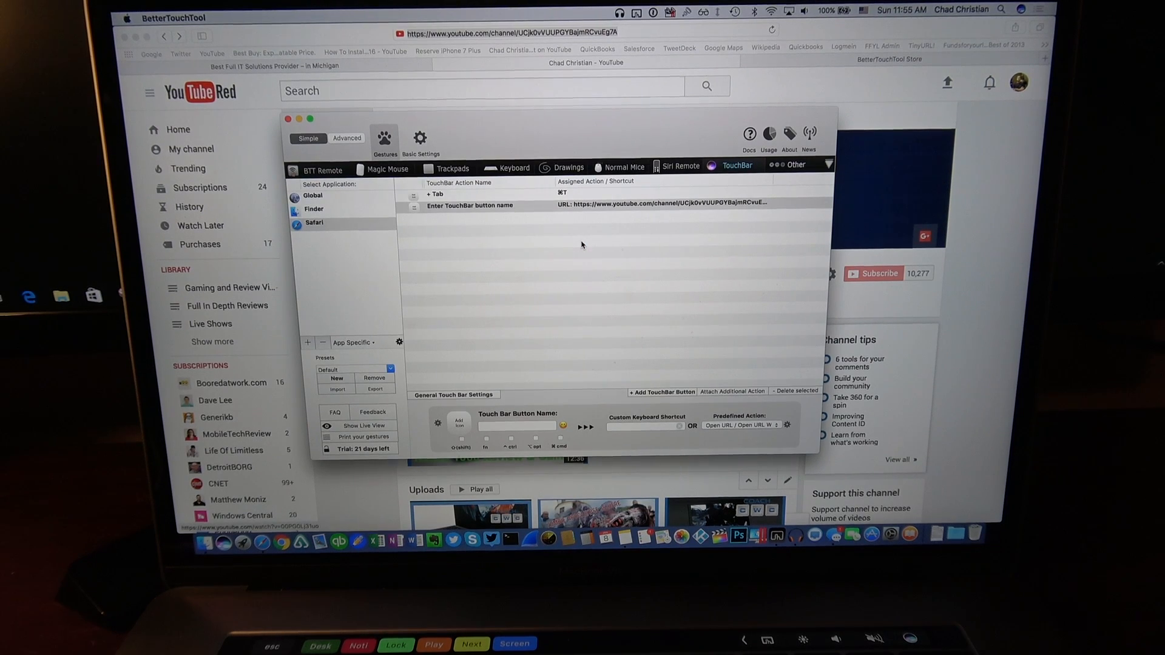
pyautogui.write('Youtube')
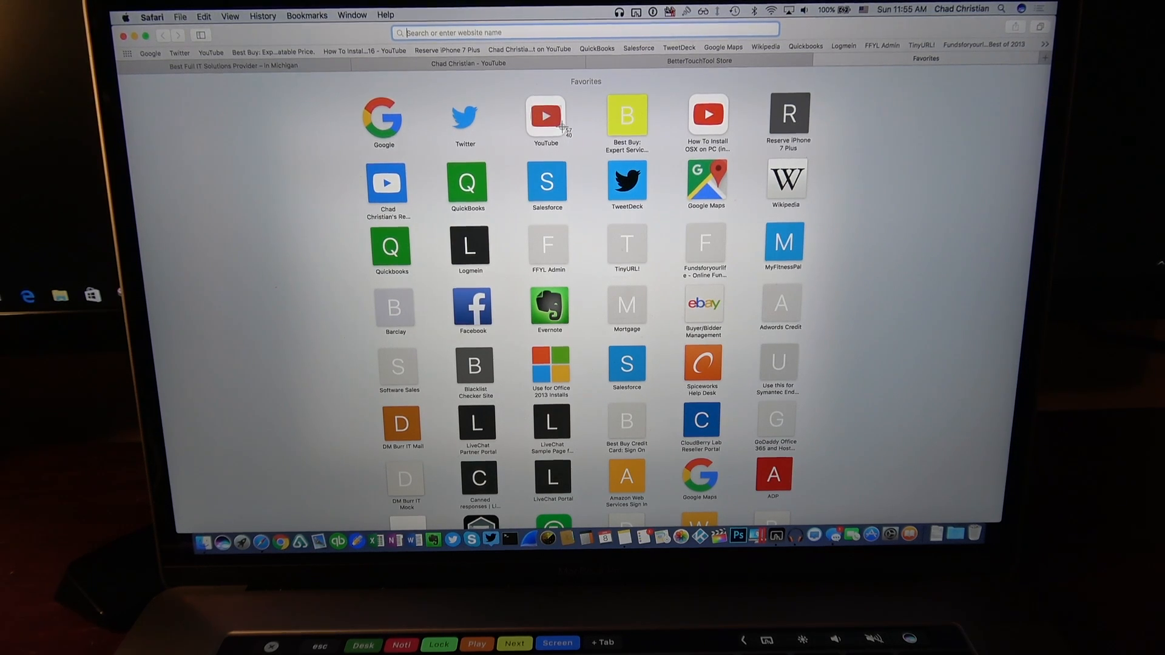
pyautogui.moveTo(269, 226)
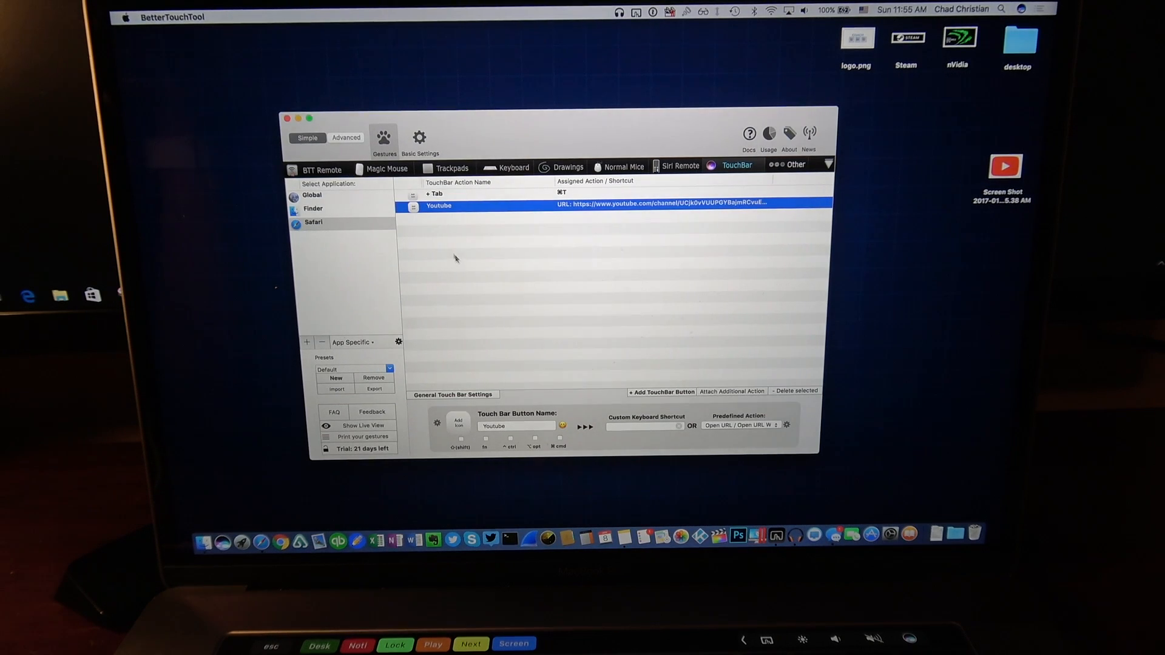
pyautogui.moveTo(499, 241)
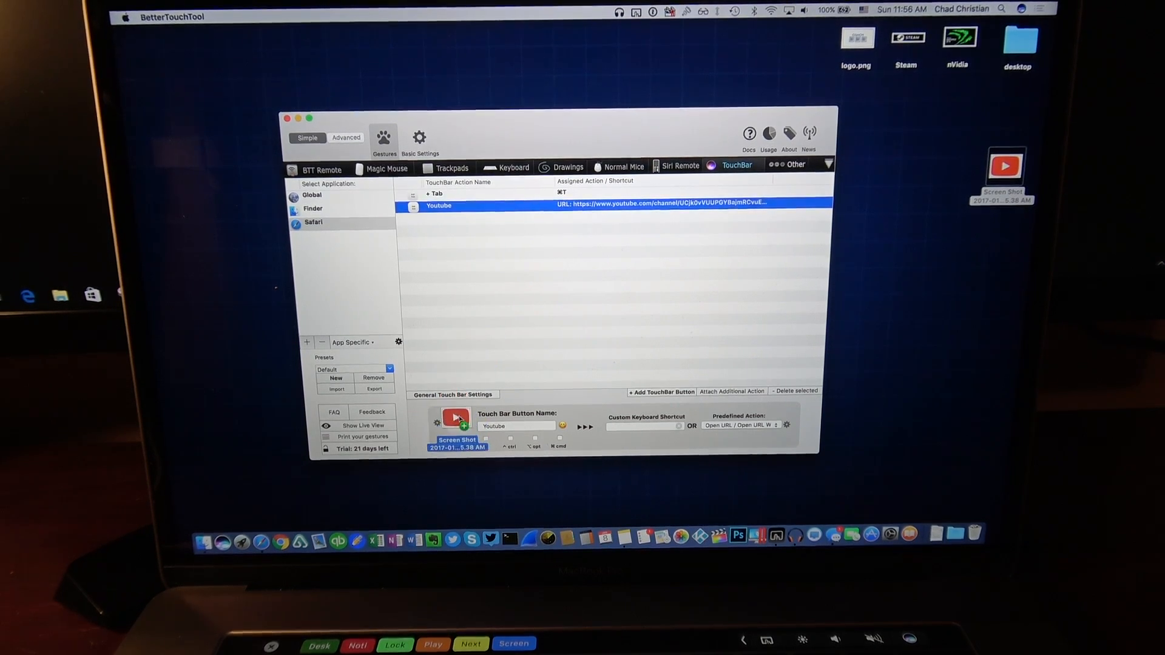
# Set a YouTube logo as the Youtube button's icon and save its display options.
pyautogui.click(456, 424)
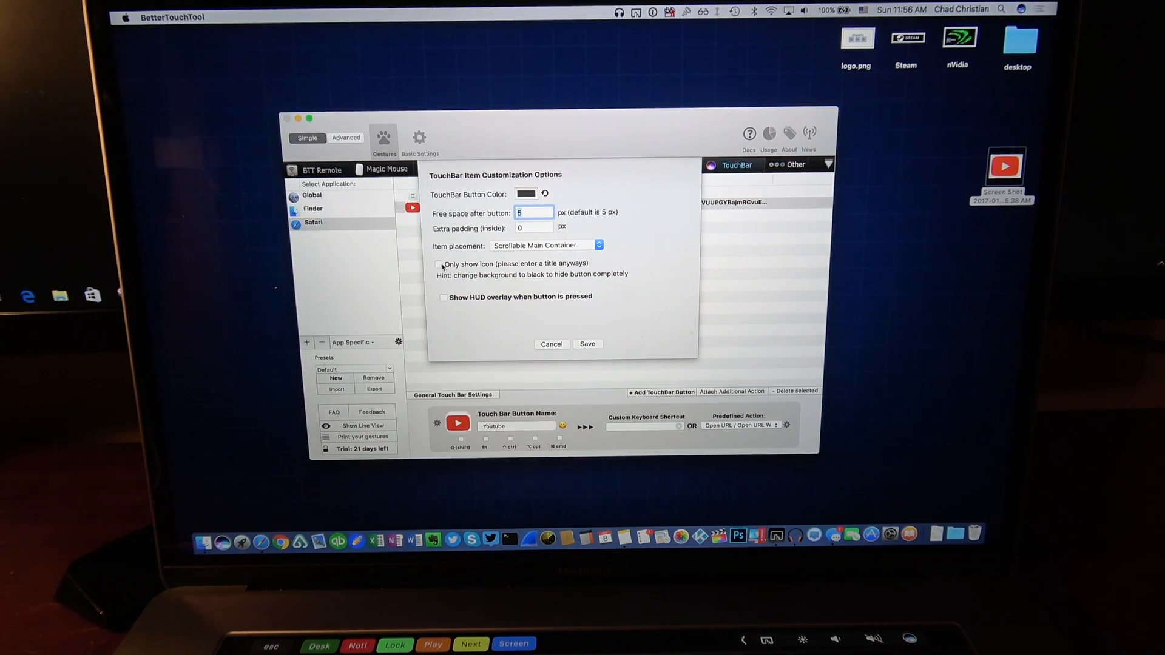
pyautogui.click(439, 264)
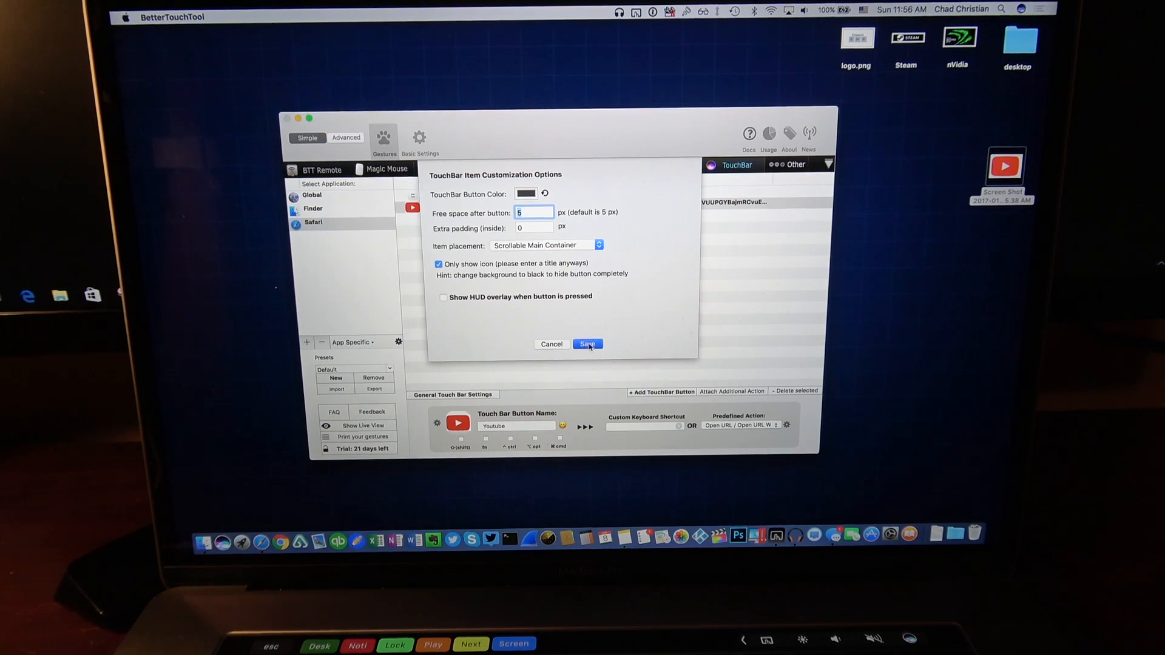
pyautogui.click(587, 344)
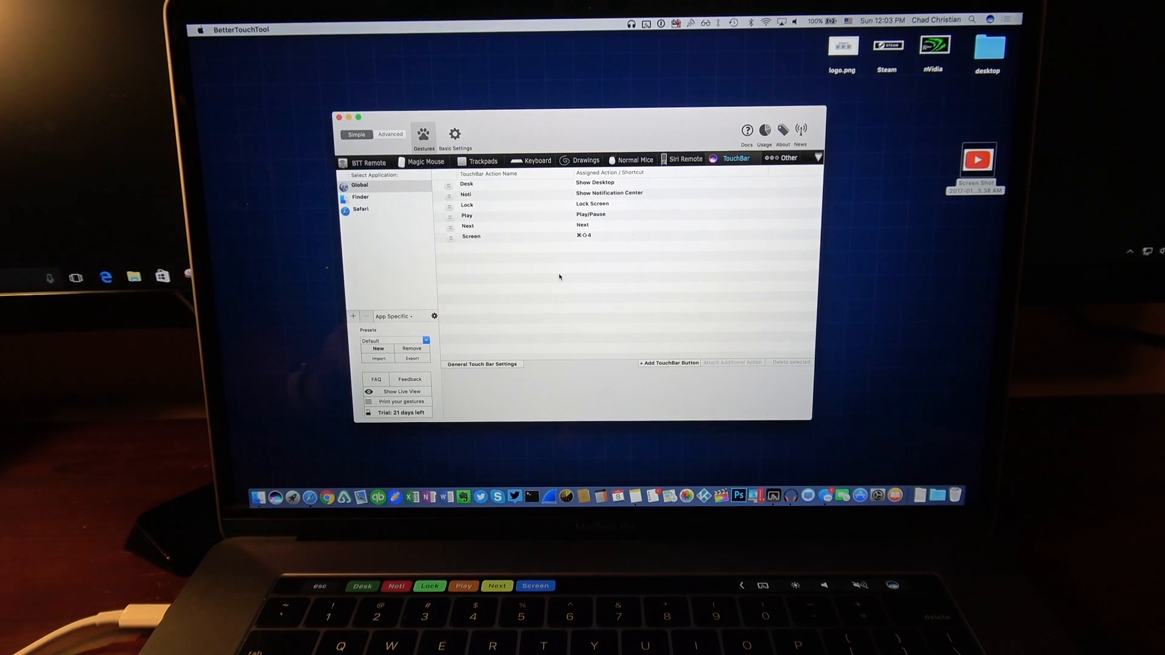
pyautogui.moveTo(601, 290)
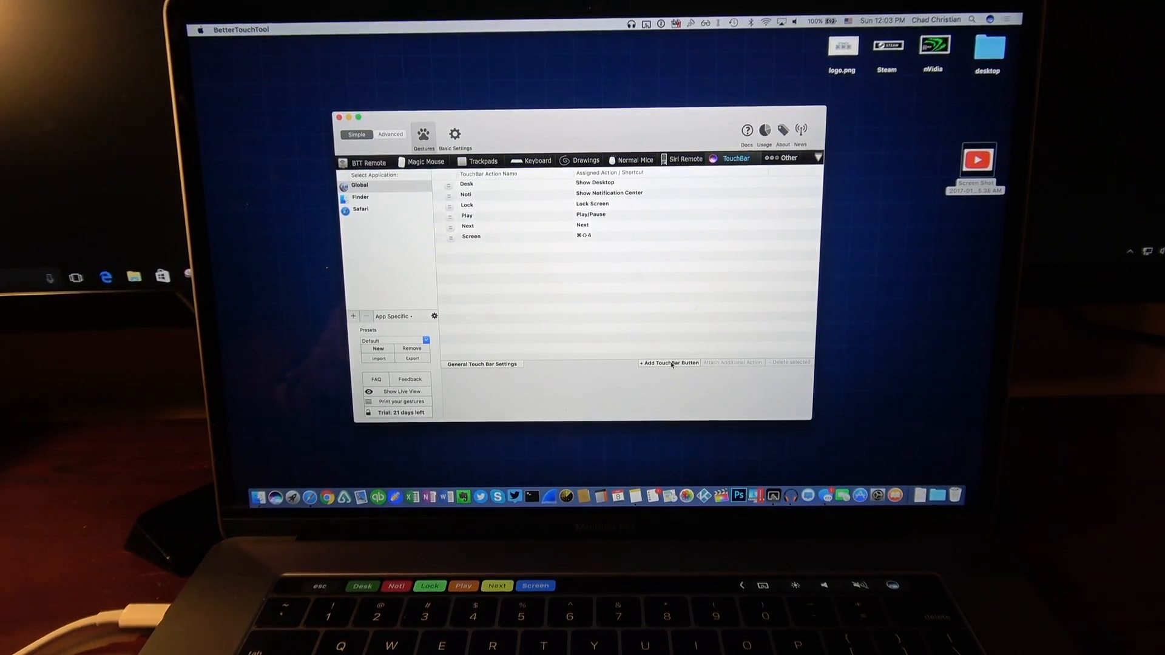
# Add a global Touch Bar button named Print with the ⌘P shortcut.
pyautogui.click(668, 362)
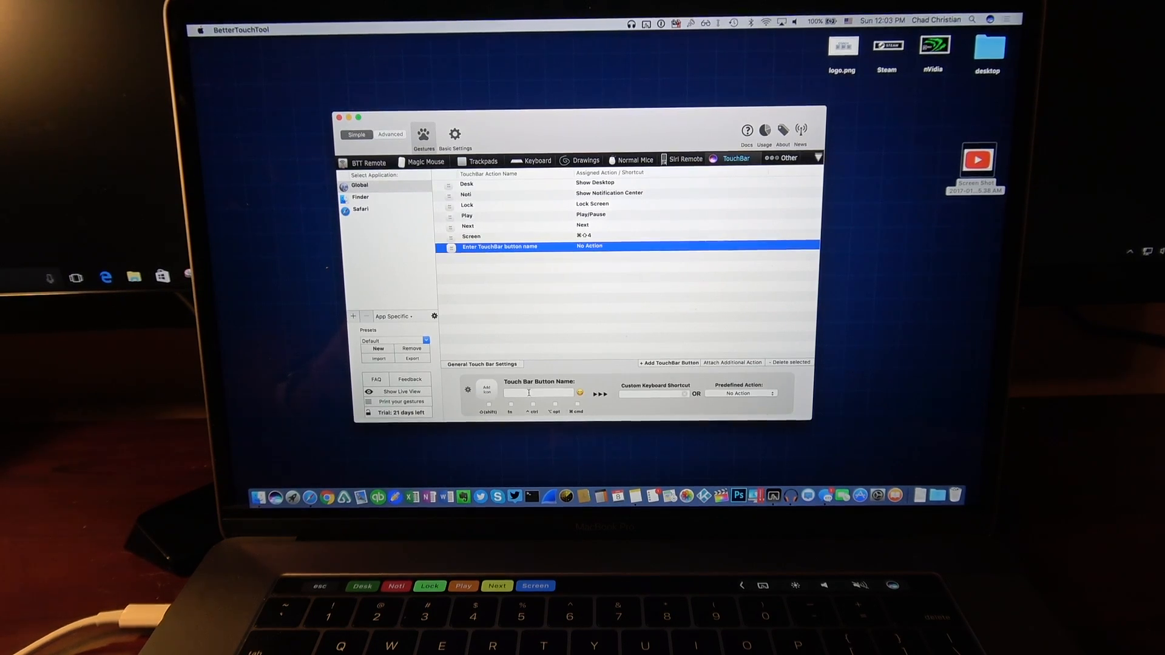
pyautogui.write('H')
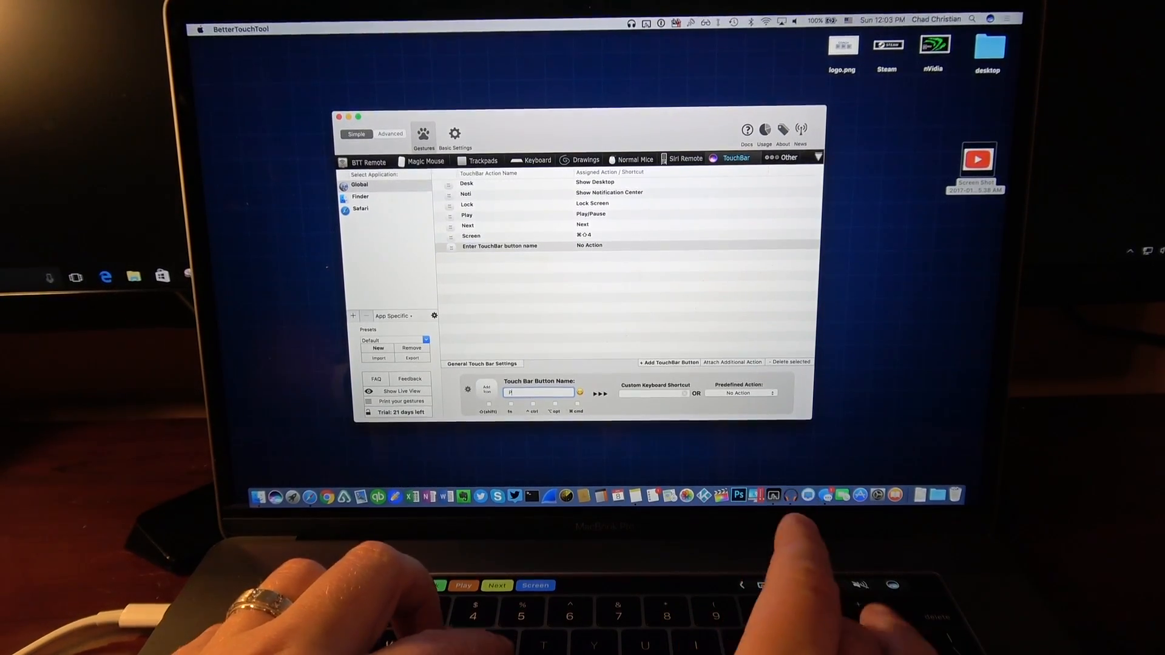
pyautogui.write('Print')
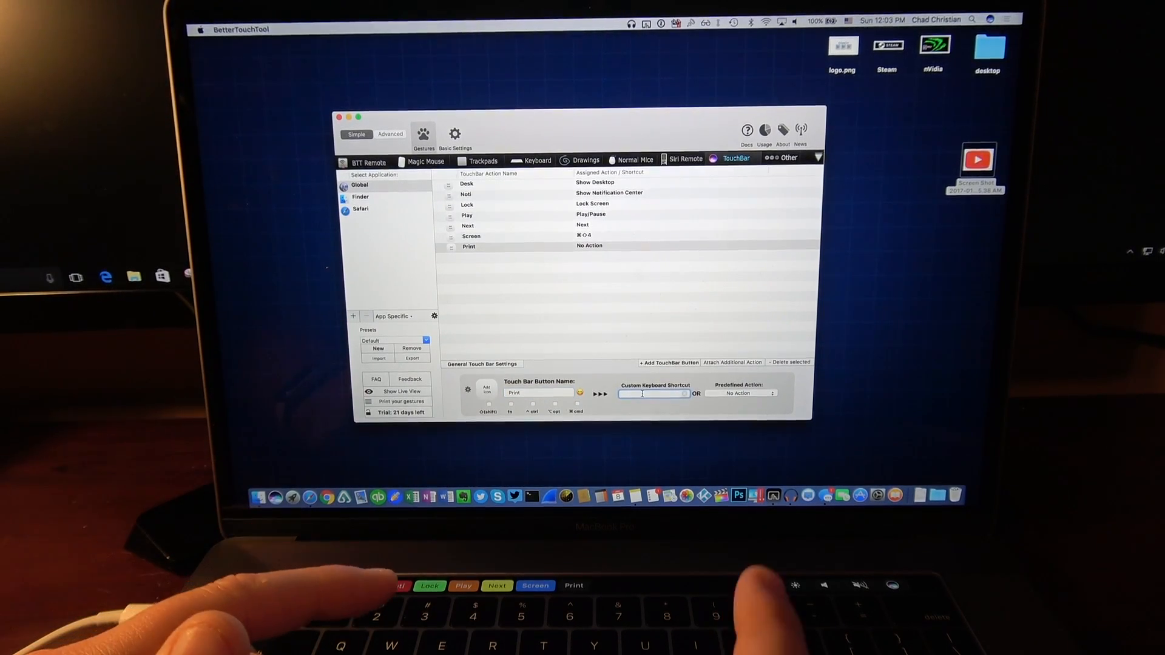
pyautogui.write('⌘P')
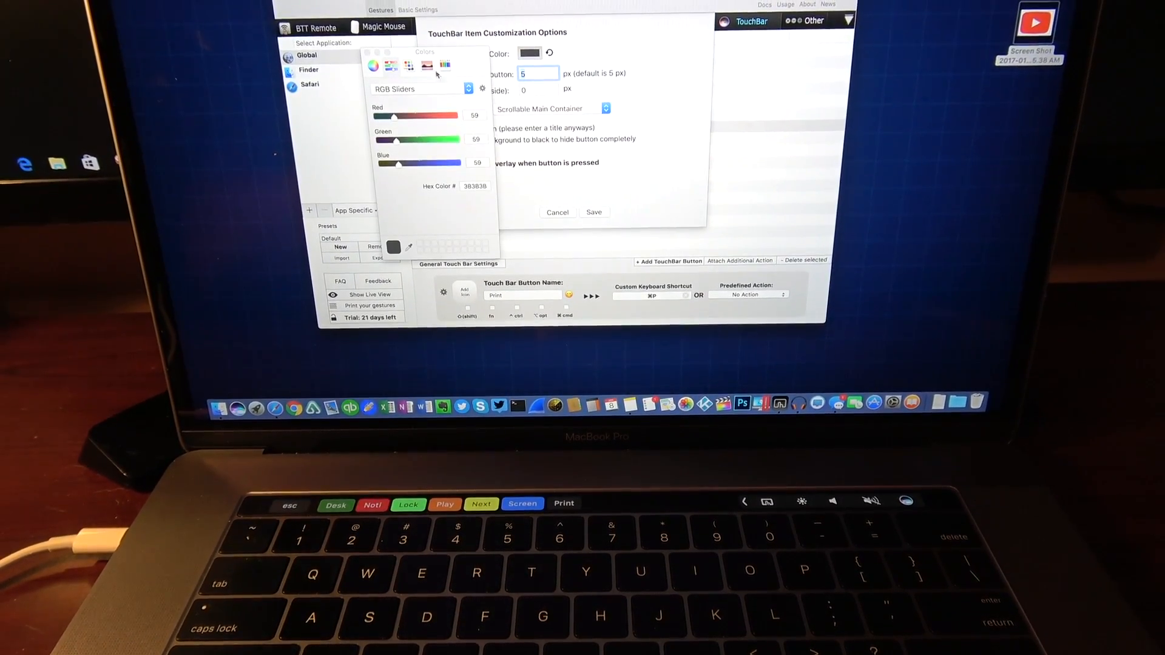
# Pick a teal background colour for the Print button.
pyautogui.click(425, 66)
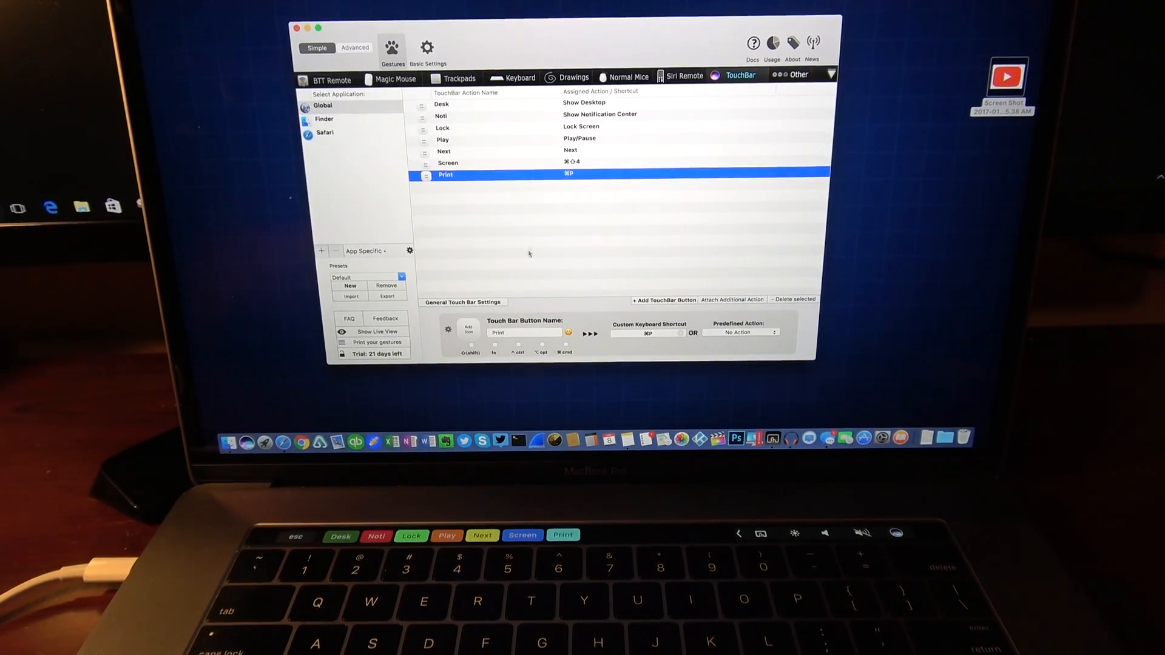
# Review the Lock button's settings, then bring up the empty Global trackpad gesture list.
pyautogui.click(442, 131)
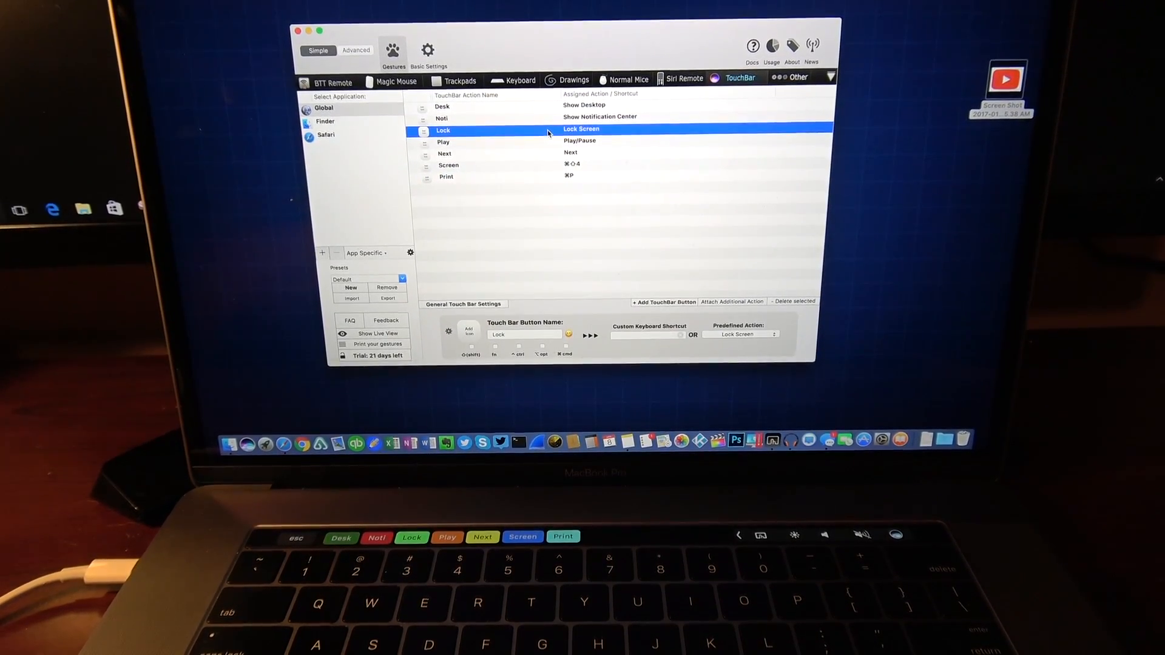
pyautogui.click(411, 537)
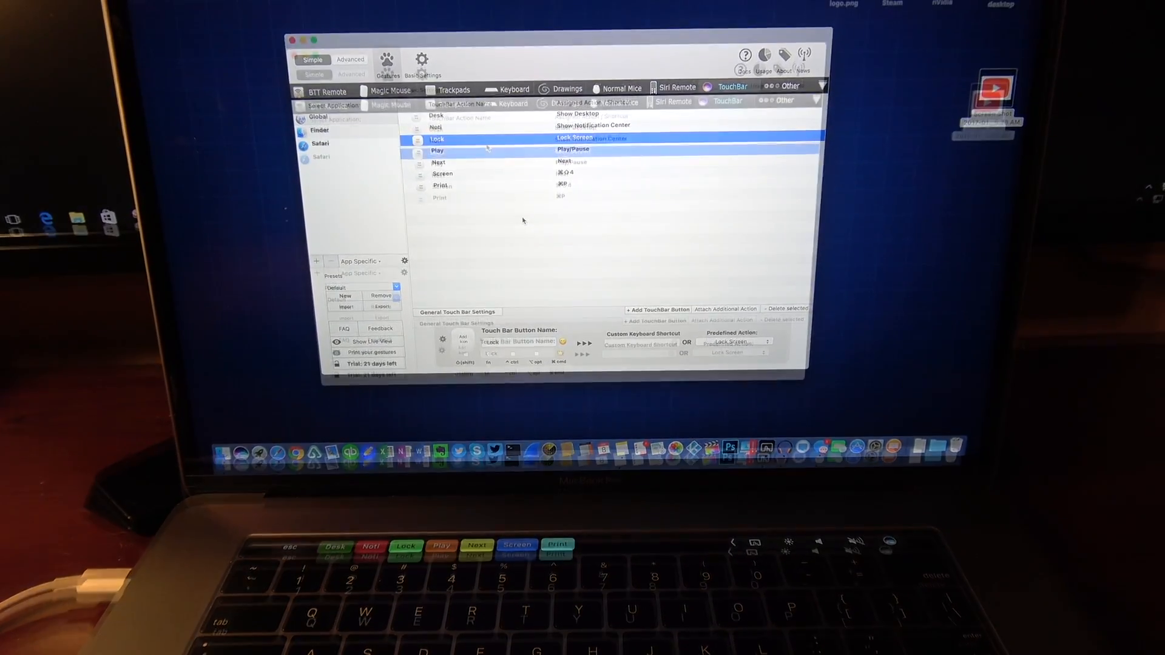
pyautogui.click(434, 132)
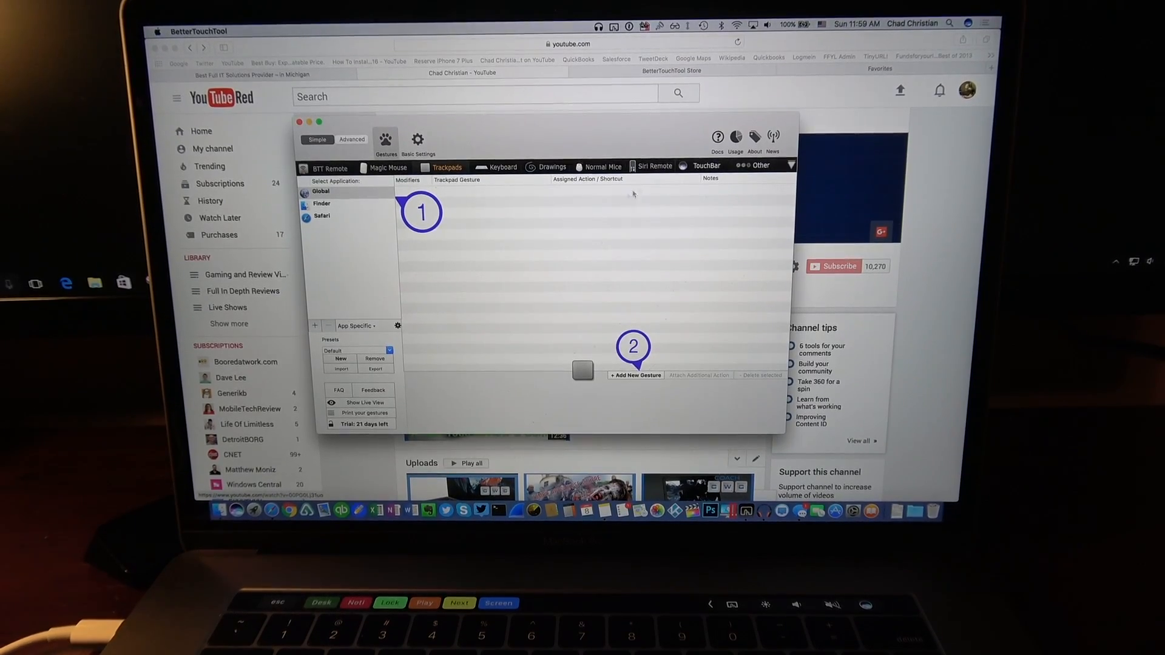
# Add a global 4 Finger Tap trackpad gesture assigned to the Mute keyboard action.
pyautogui.click(704, 166)
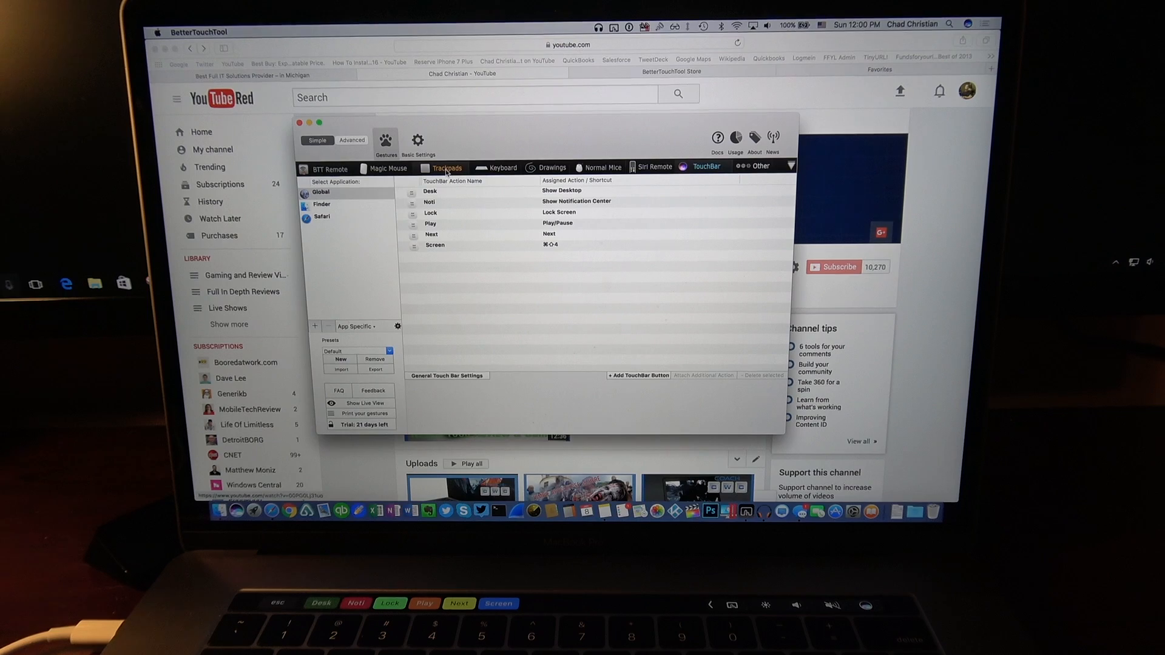
pyautogui.click(446, 167)
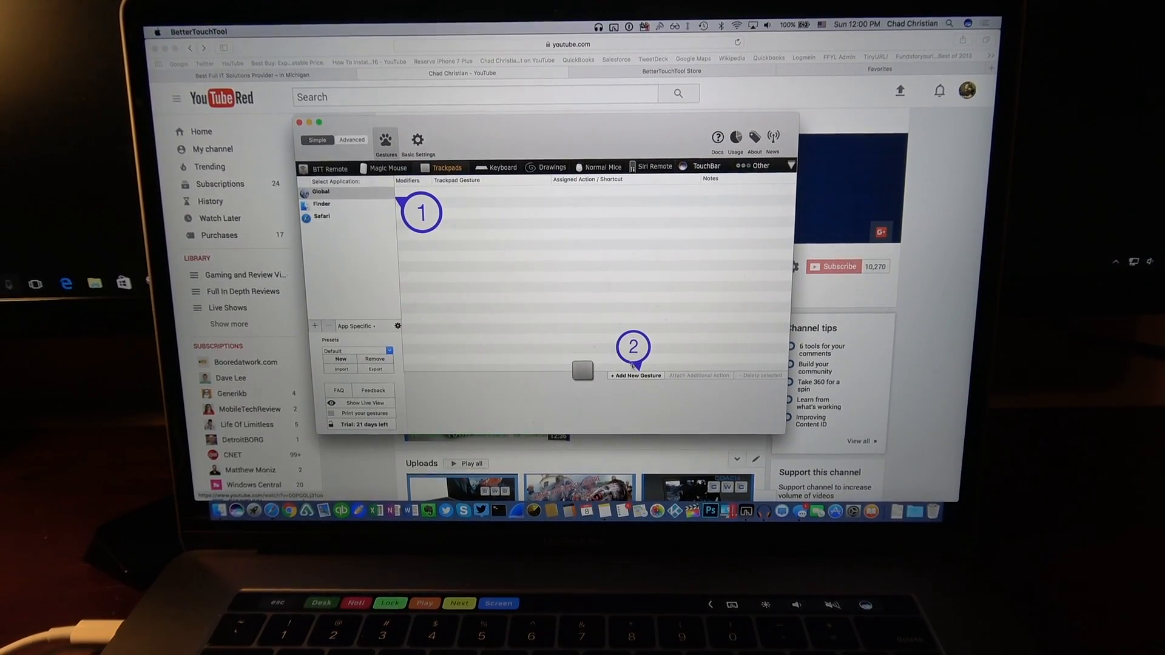
pyautogui.click(635, 375)
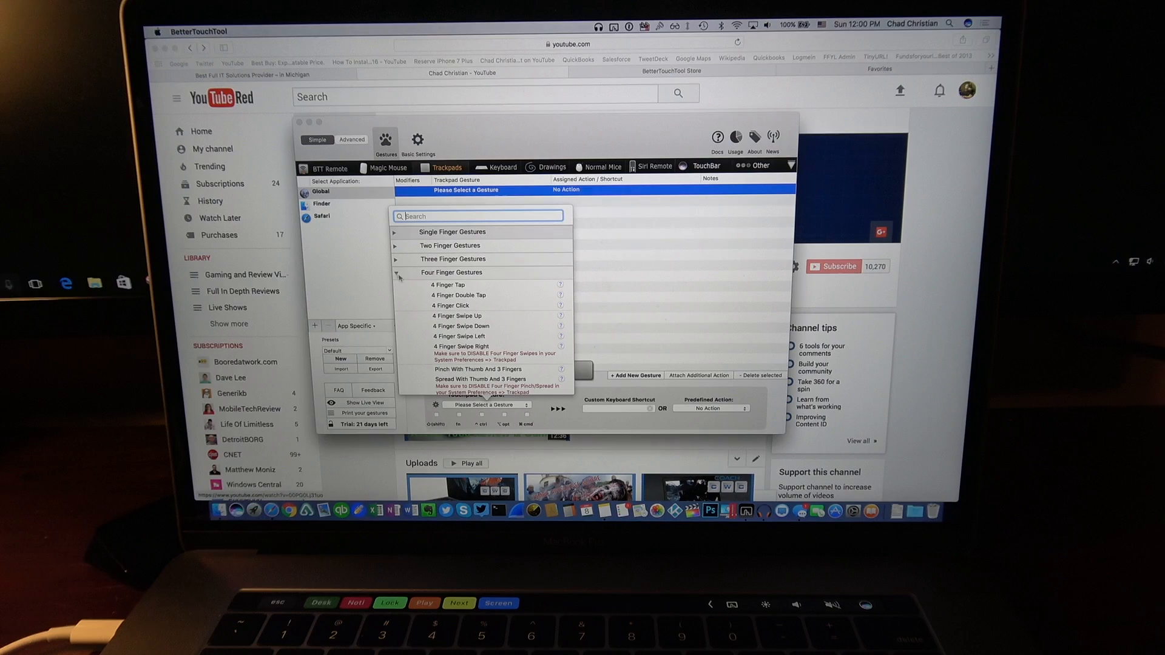
pyautogui.click(447, 284)
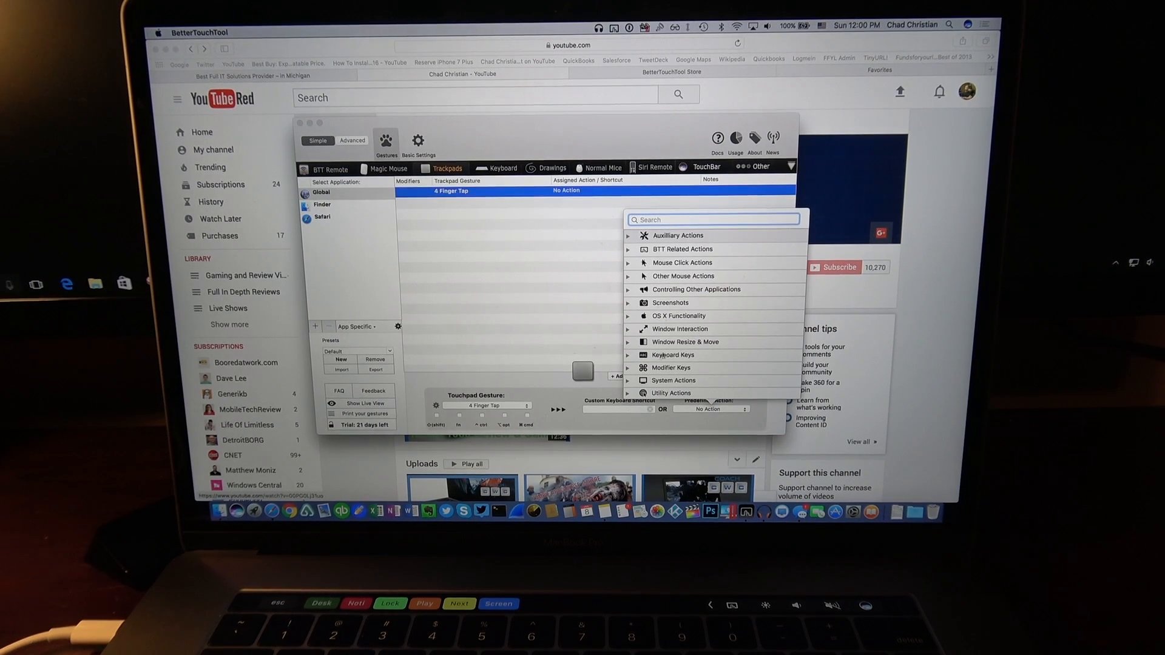
pyautogui.click(672, 355)
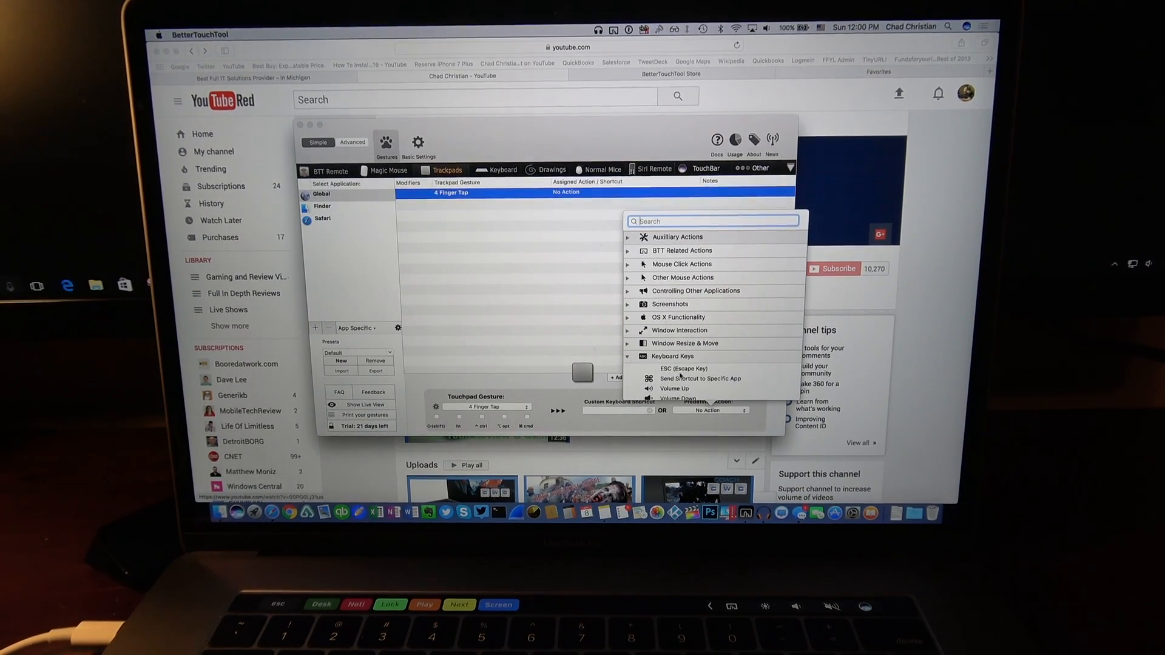
pyautogui.click(674, 399)
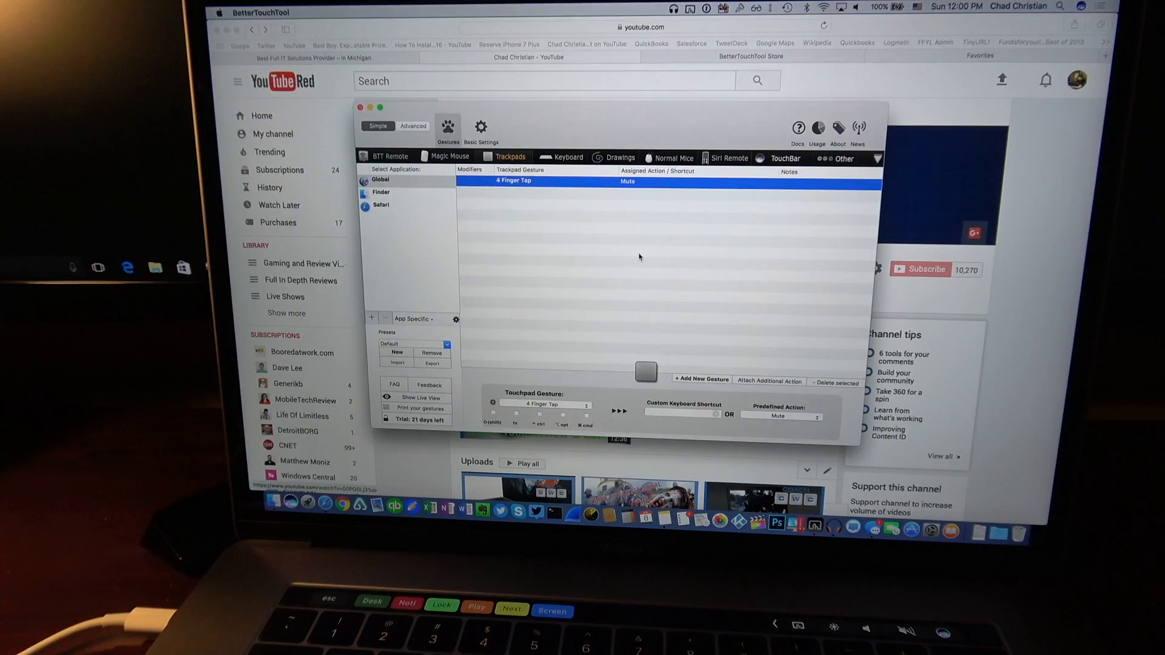
# Add a four-finger swipe right gesture mapped to Volume Up, then start a third gesture.
pyautogui.click(698, 381)
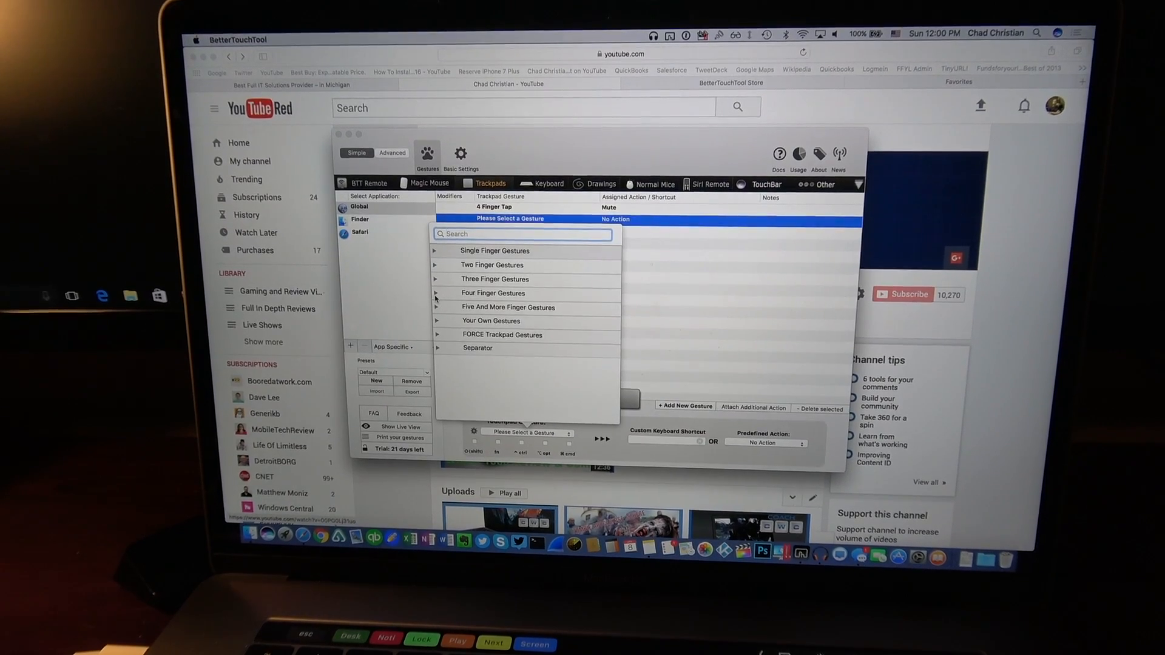
pyautogui.click(437, 292)
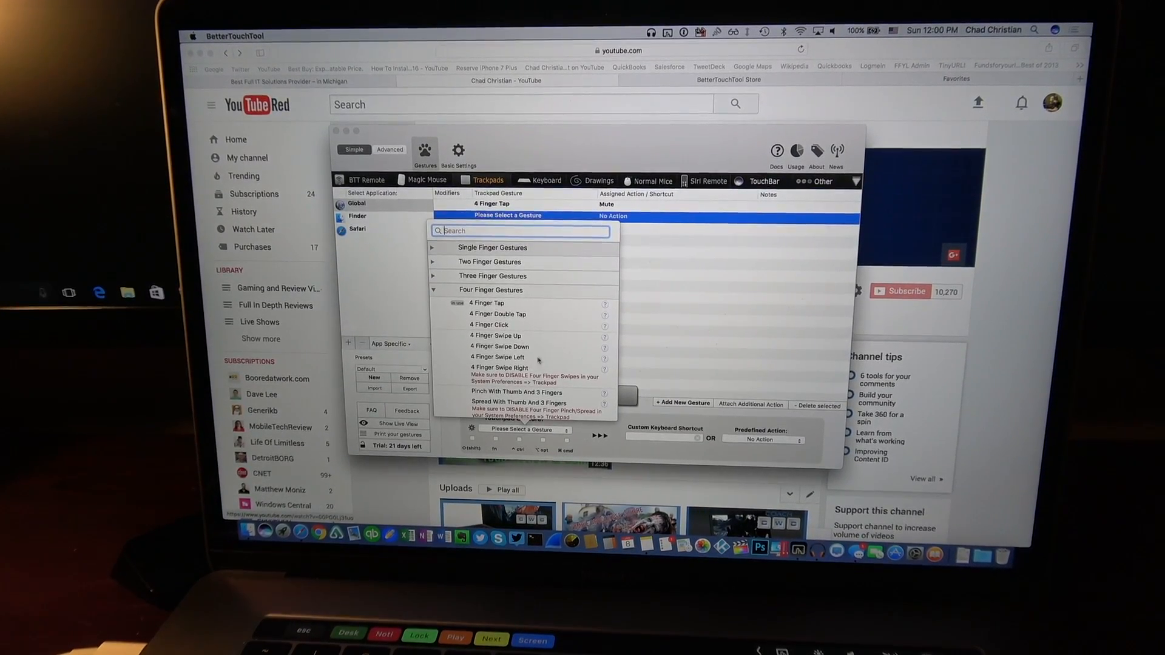
pyautogui.click(497, 368)
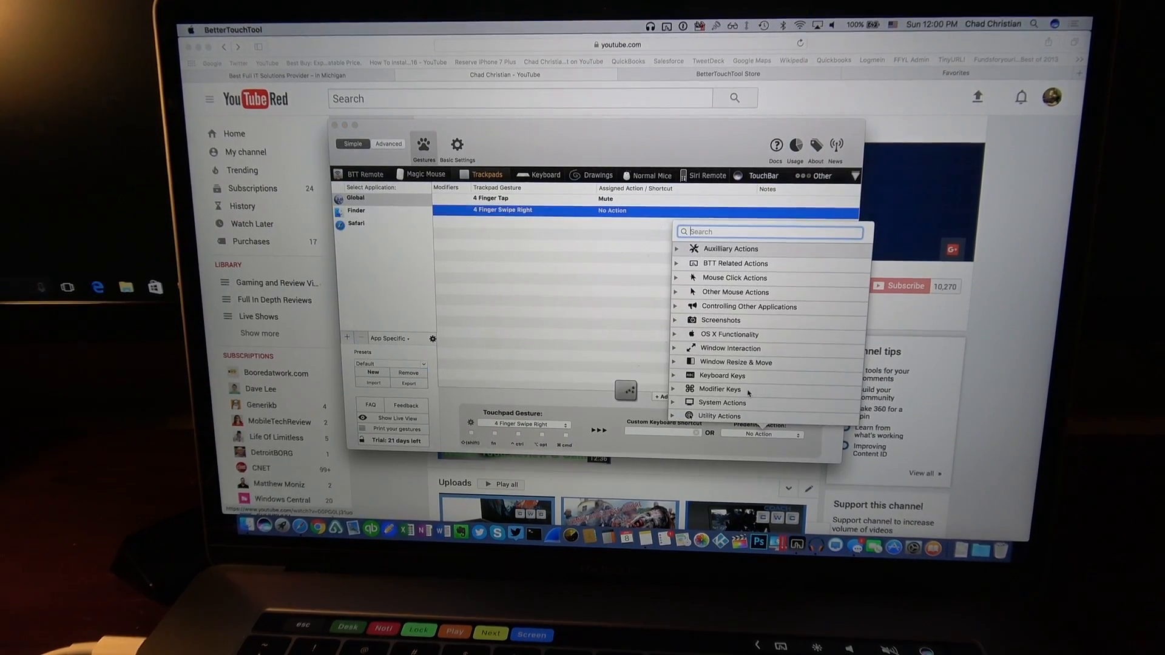
pyautogui.click(719, 313)
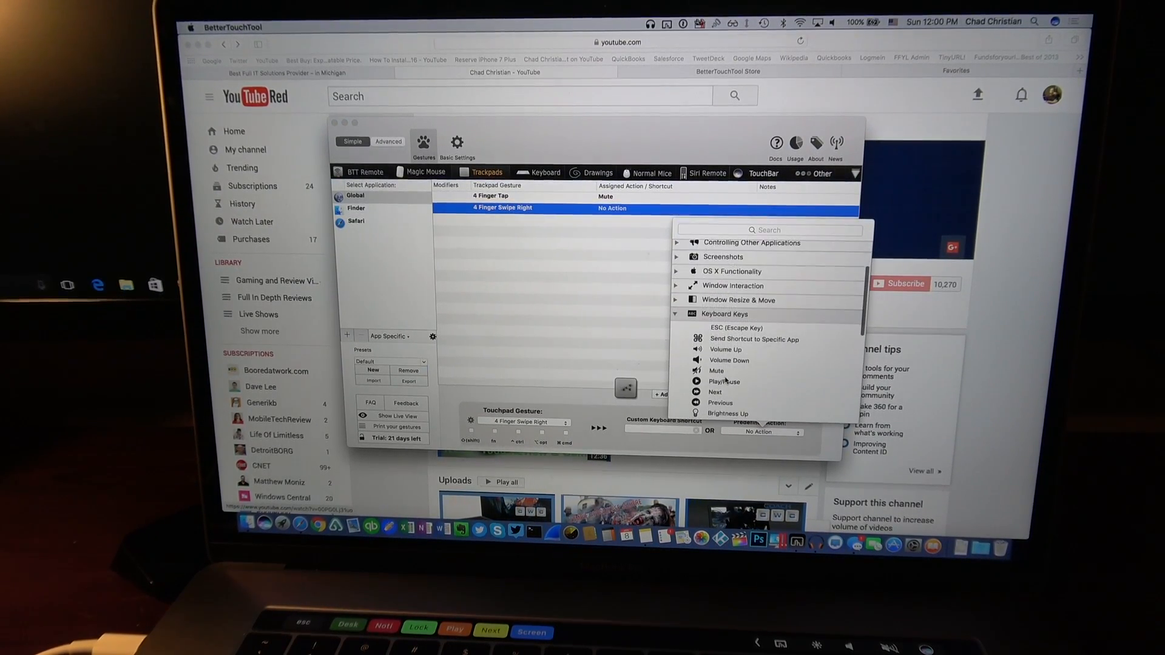
pyautogui.click(723, 350)
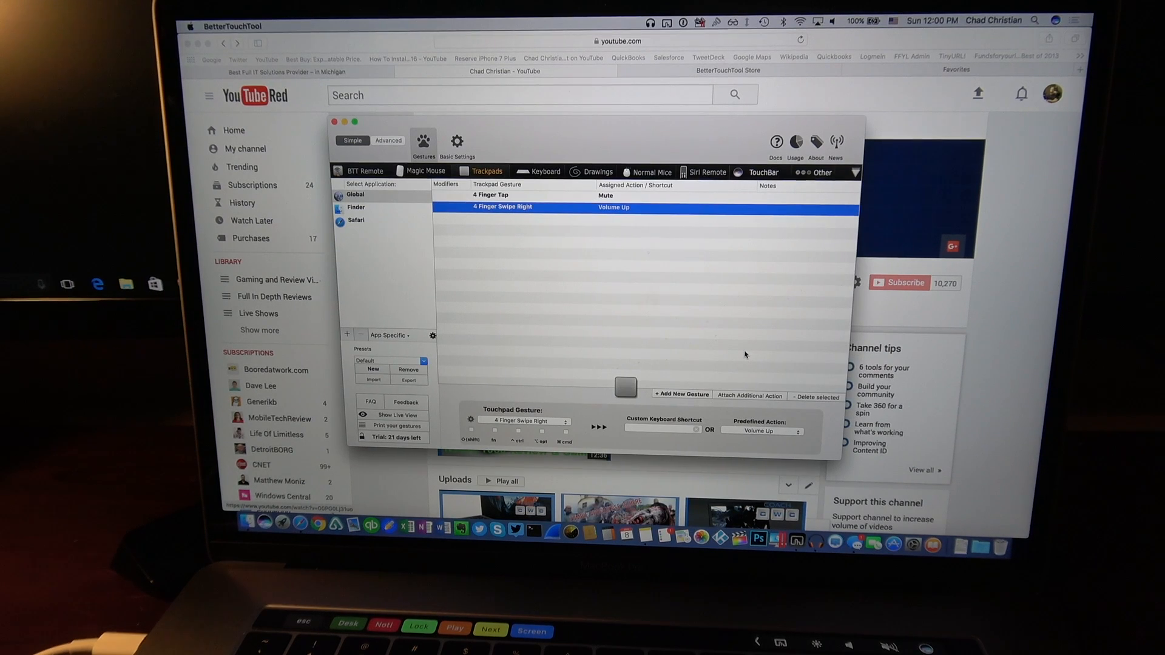
pyautogui.click(679, 394)
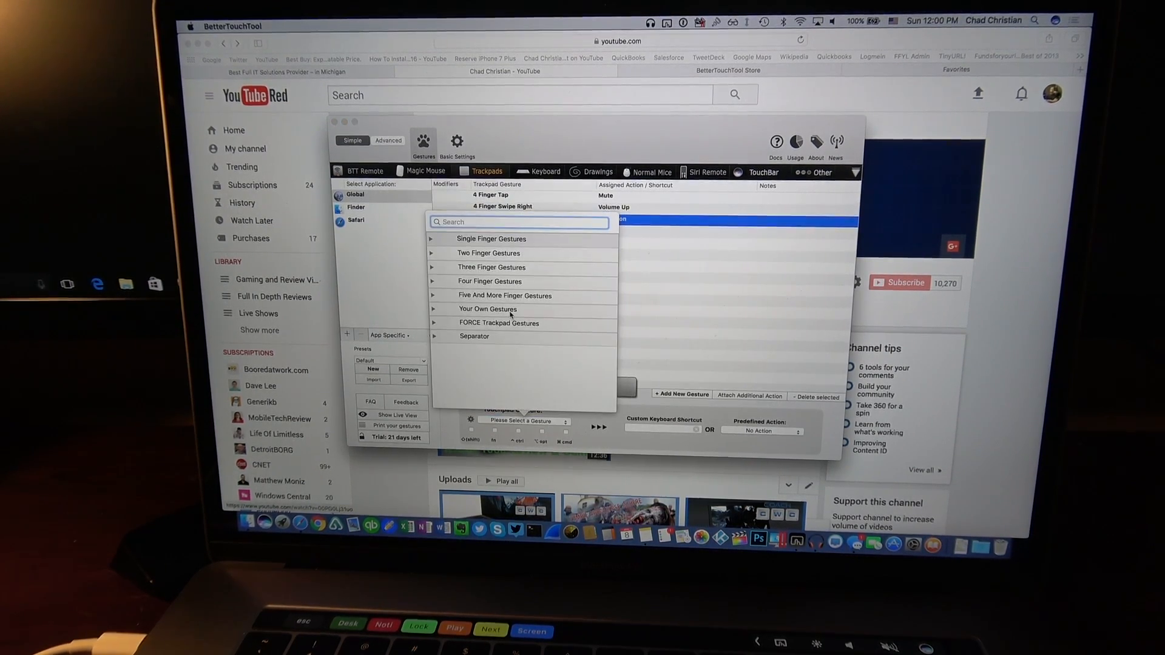
# Map the four-finger swipe left gesture to the Volume Down keyboard key.
pyautogui.click(490, 281)
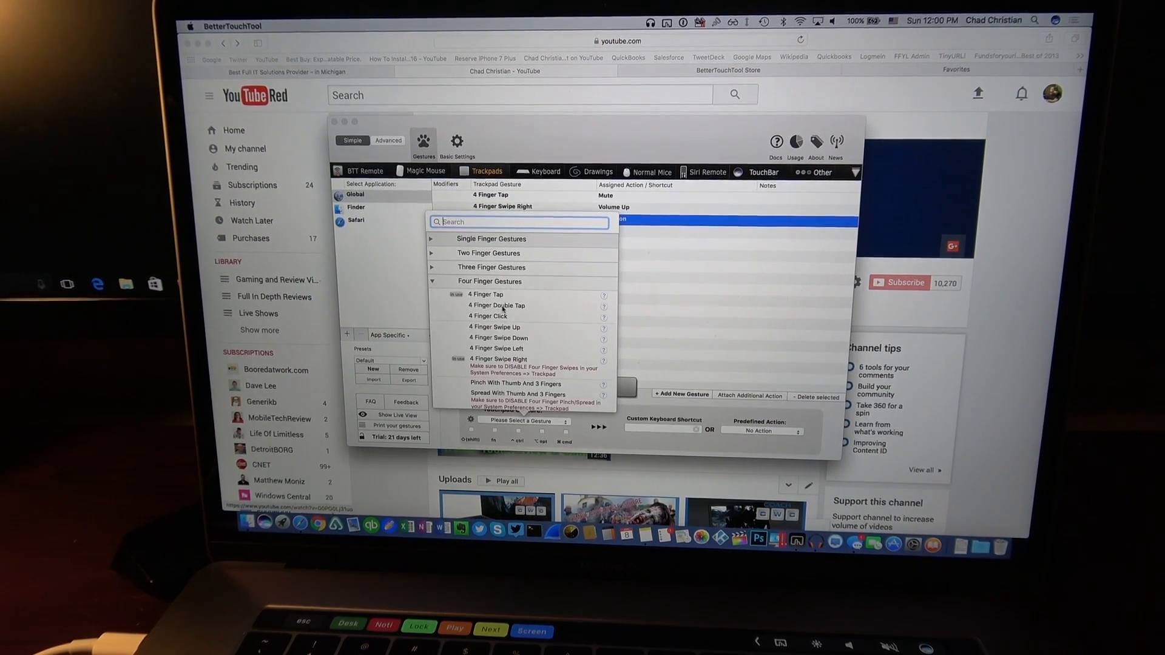
pyautogui.click(495, 348)
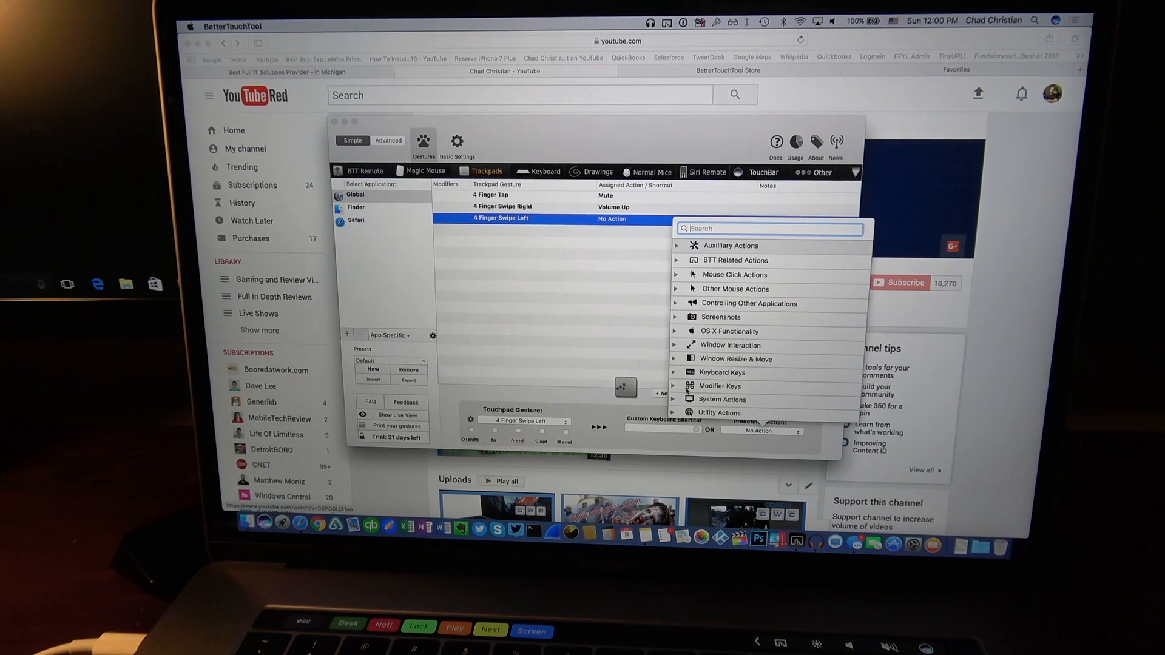
pyautogui.click(724, 372)
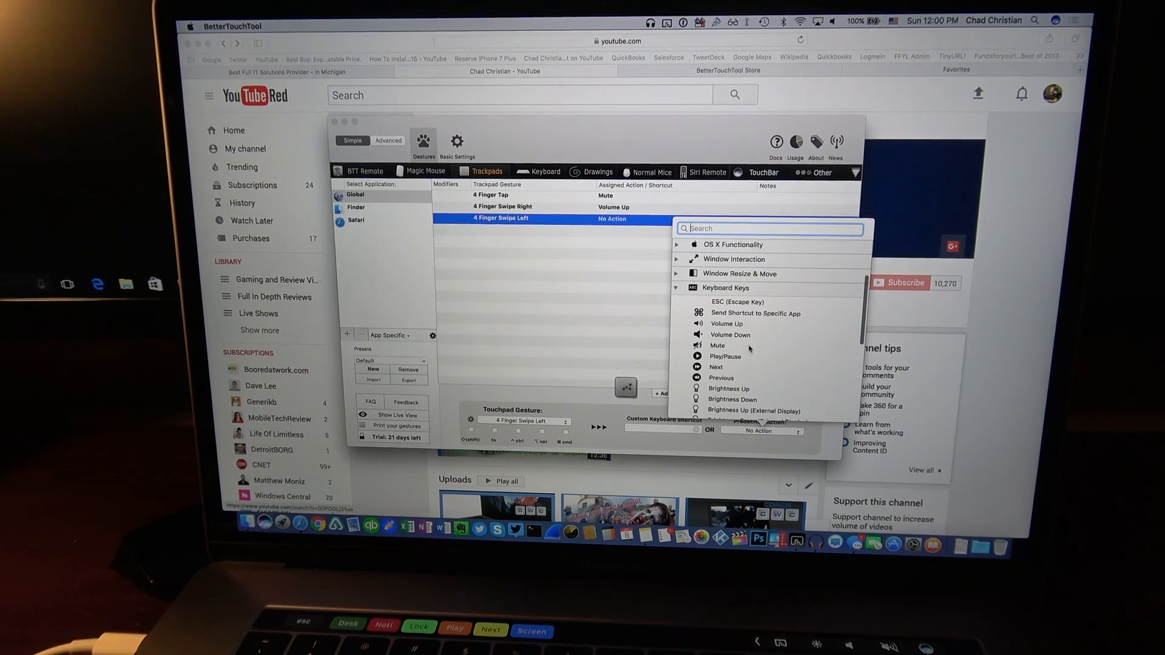
pyautogui.click(729, 335)
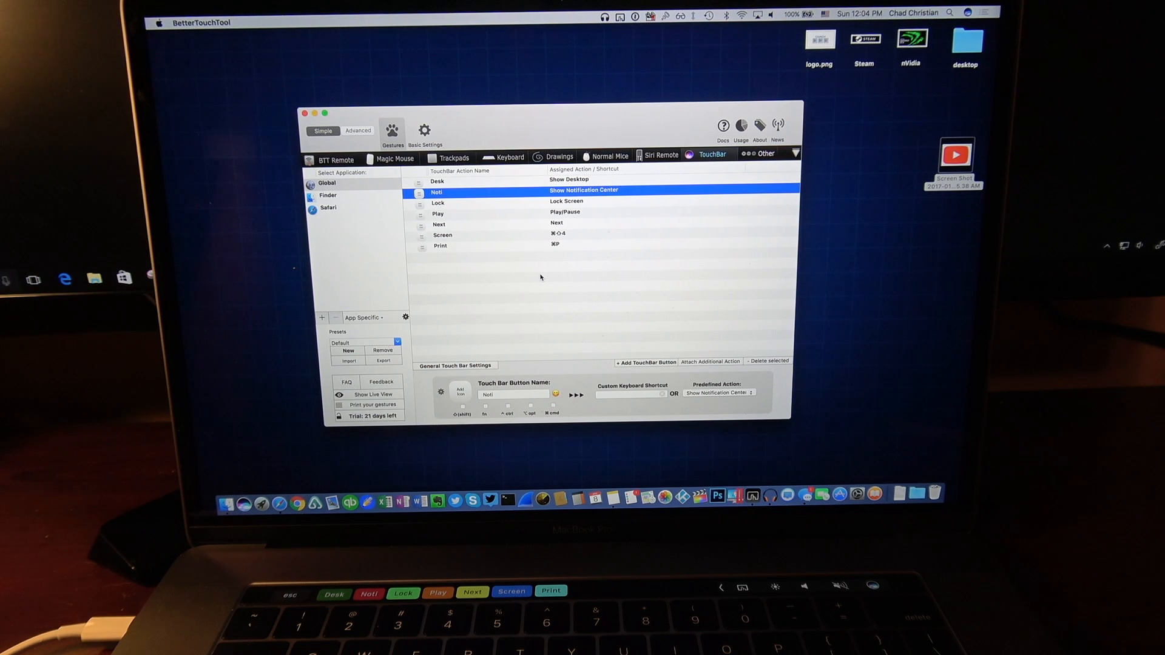
pyautogui.moveTo(549, 275)
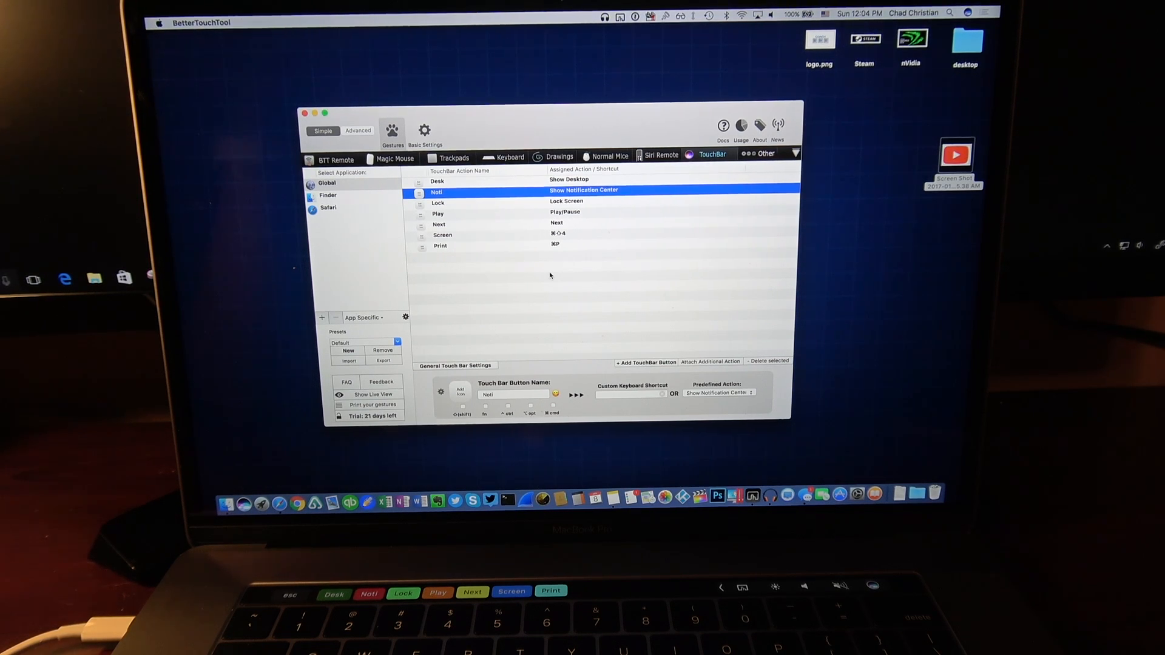